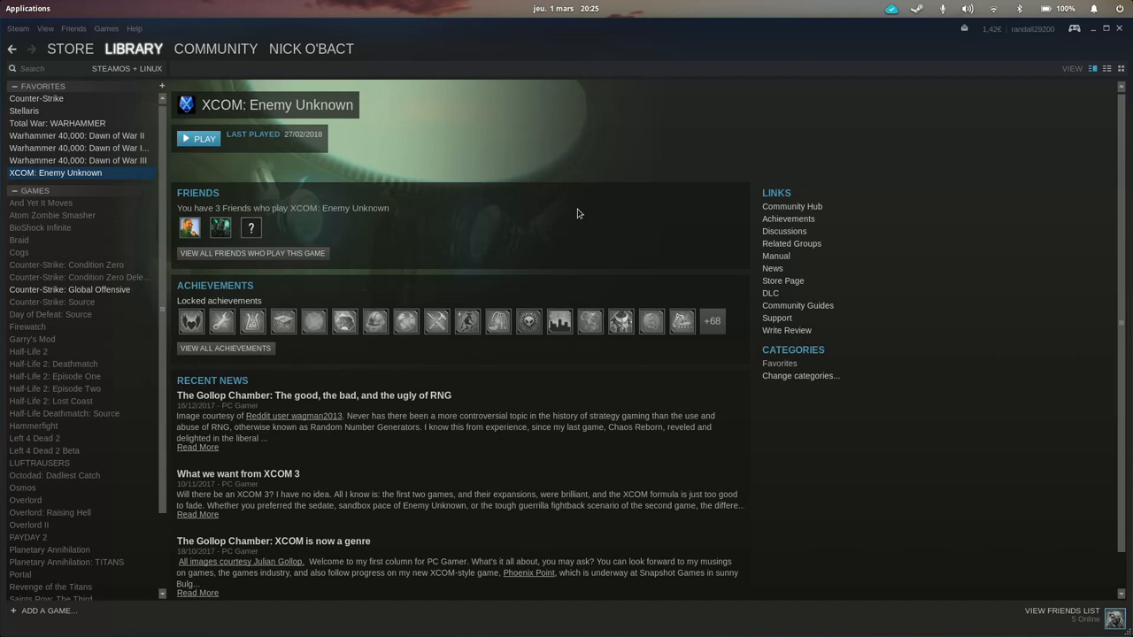
mouse_move(574, 216)
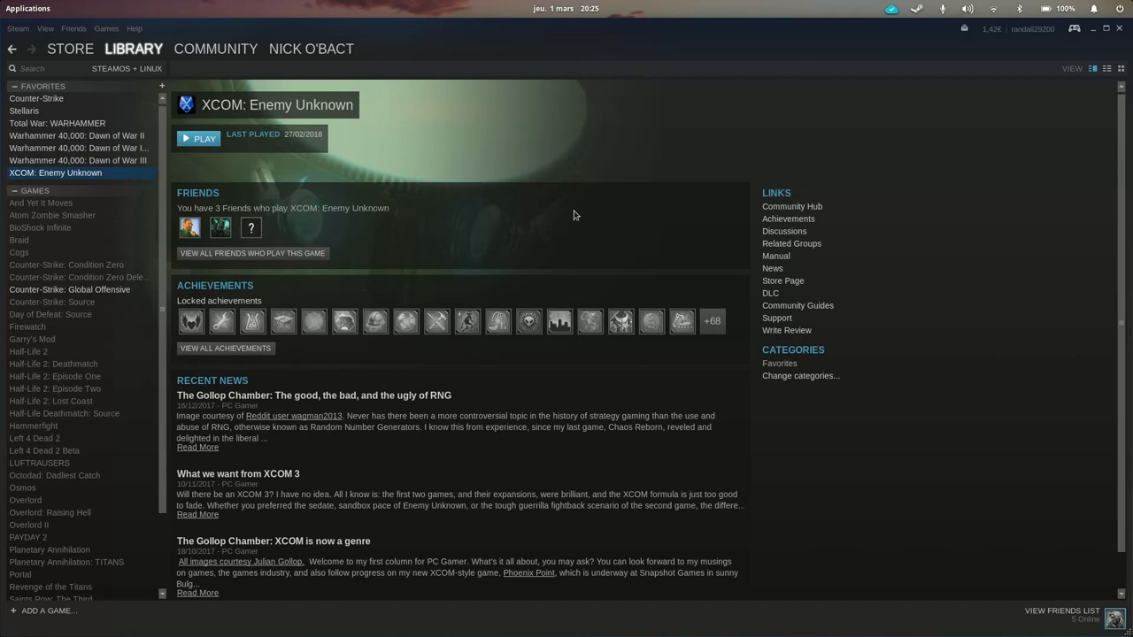
mouse_move(418, 177)
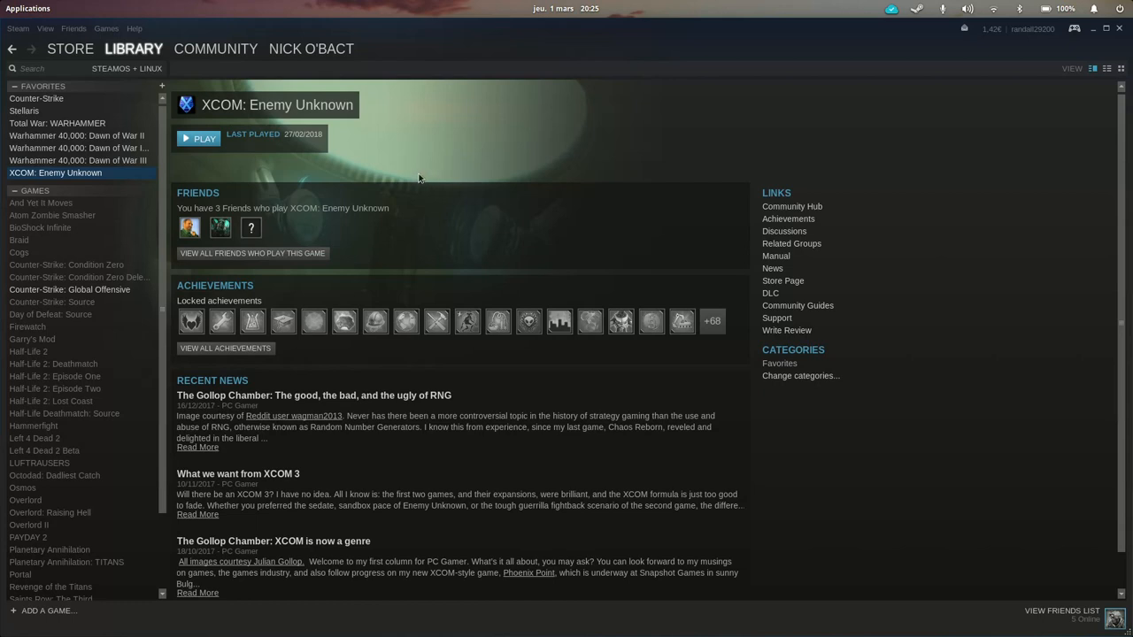
mouse_move(469, 191)
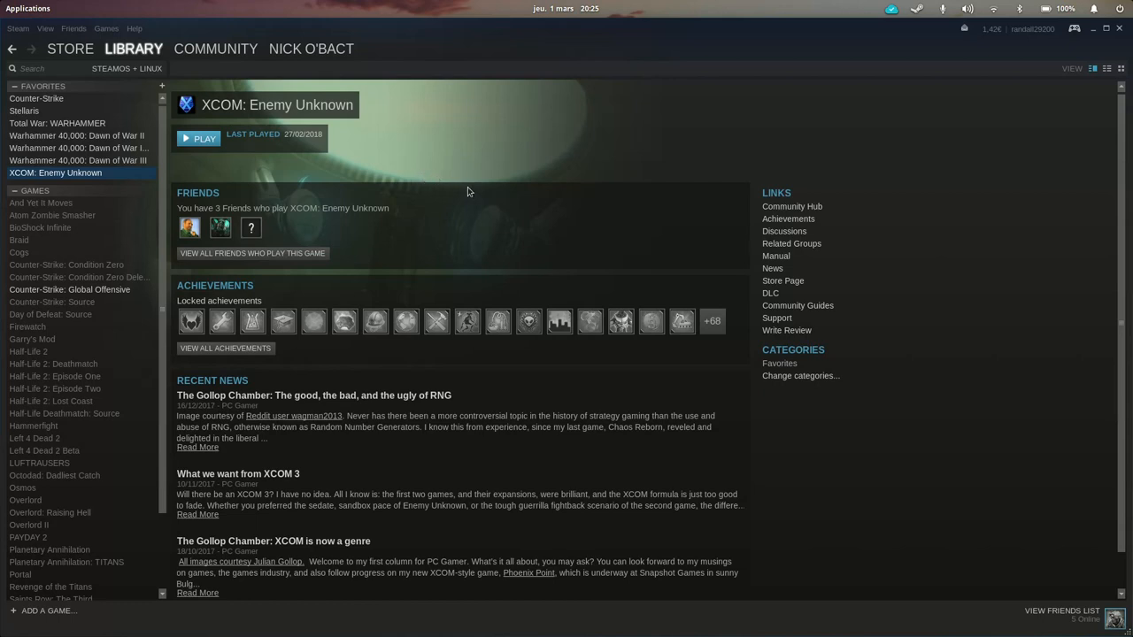
mouse_move(464, 189)
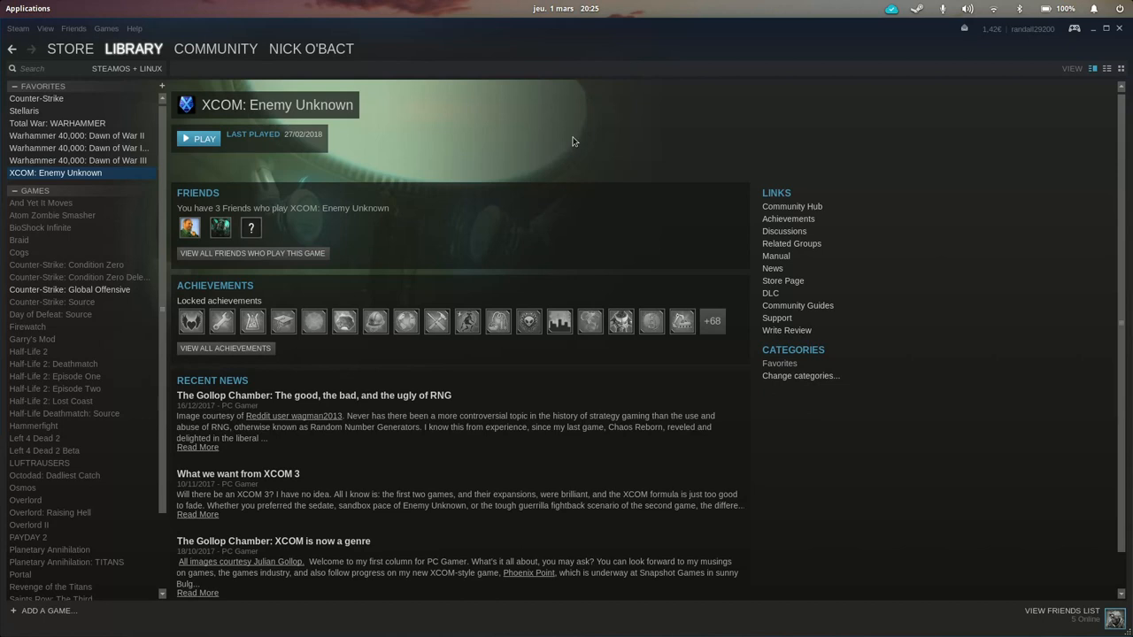
mouse_move(553, 131)
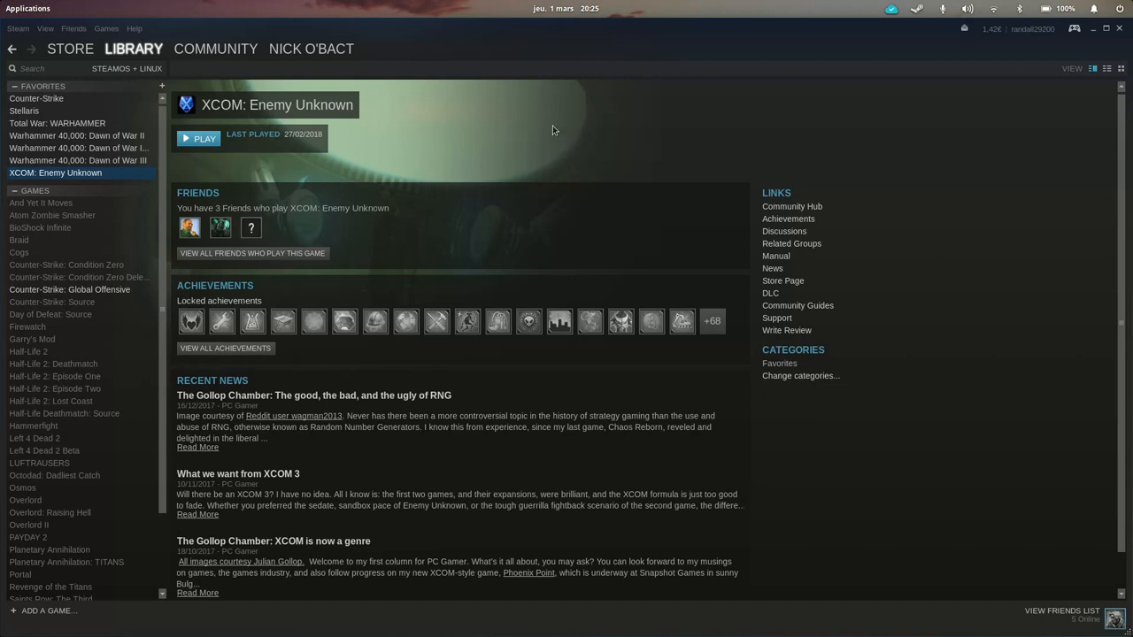
mouse_move(354, 174)
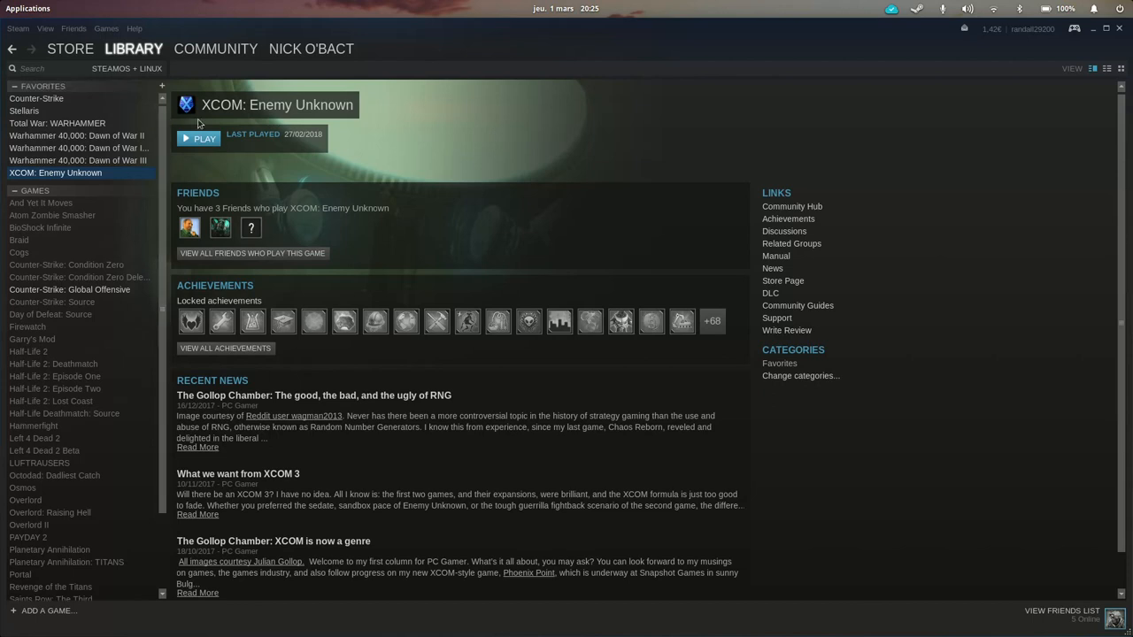
mouse_move(507, 153)
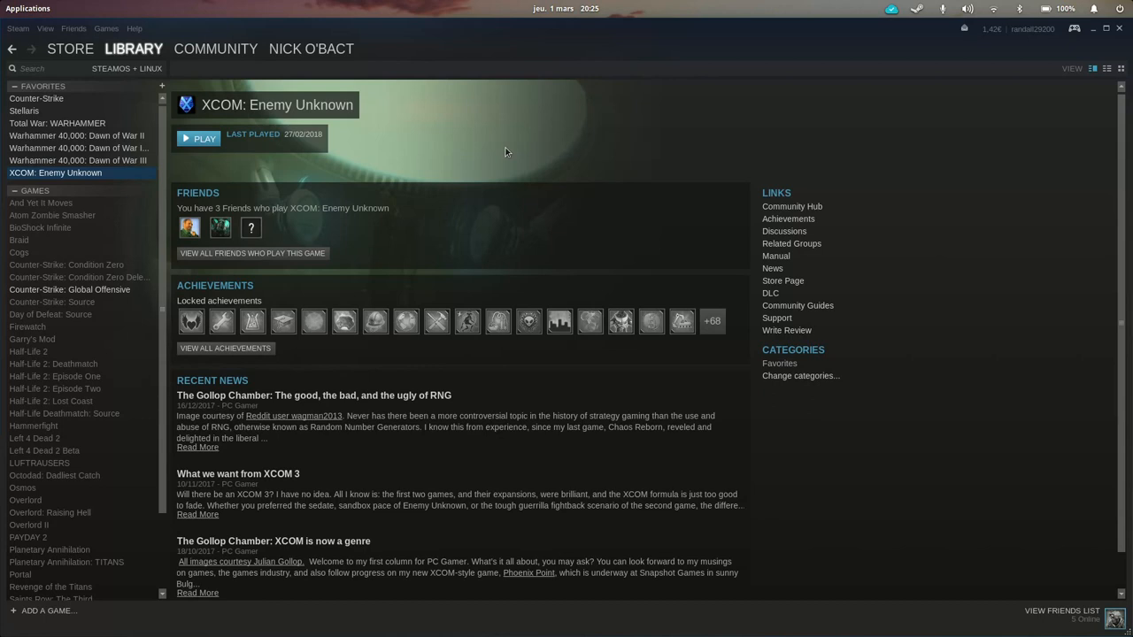
mouse_move(223, 163)
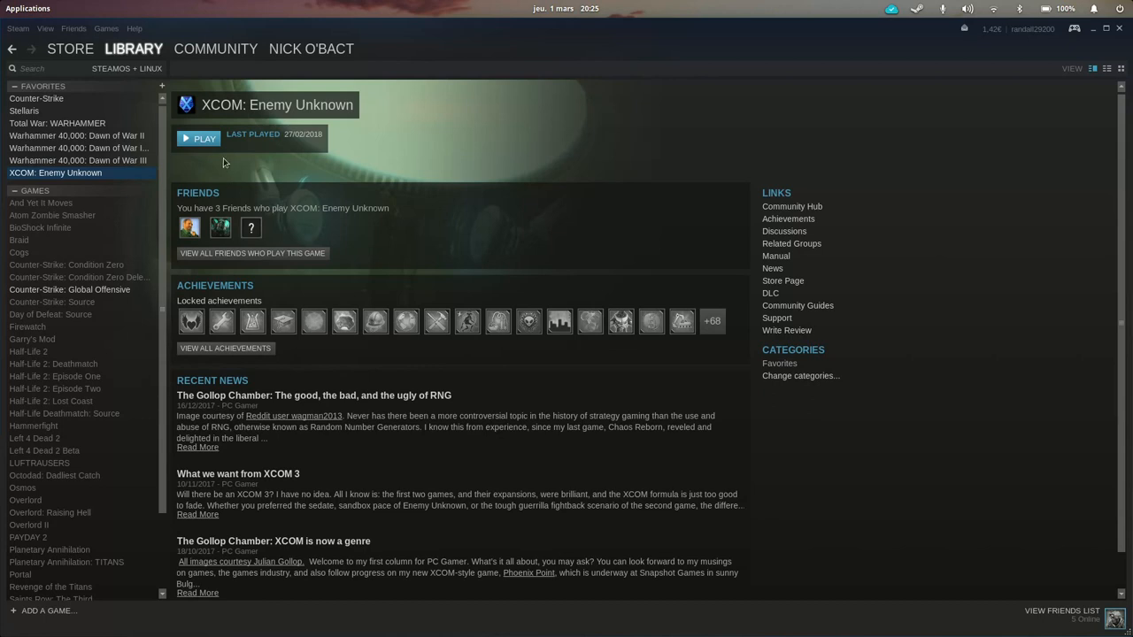
mouse_move(188, 134)
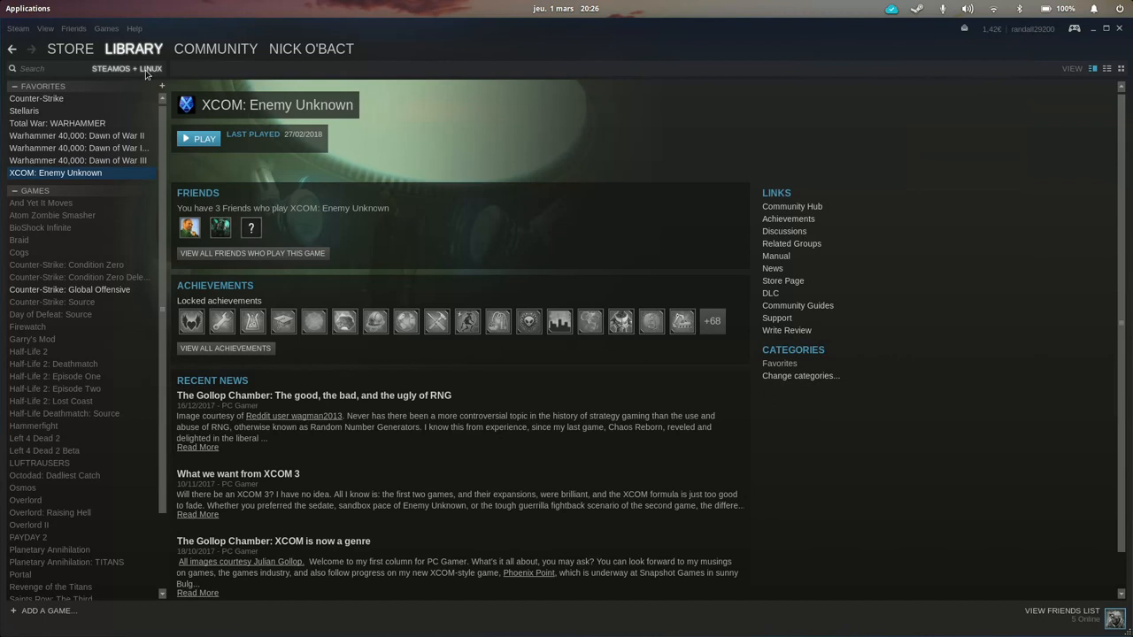
mouse_move(379, 139)
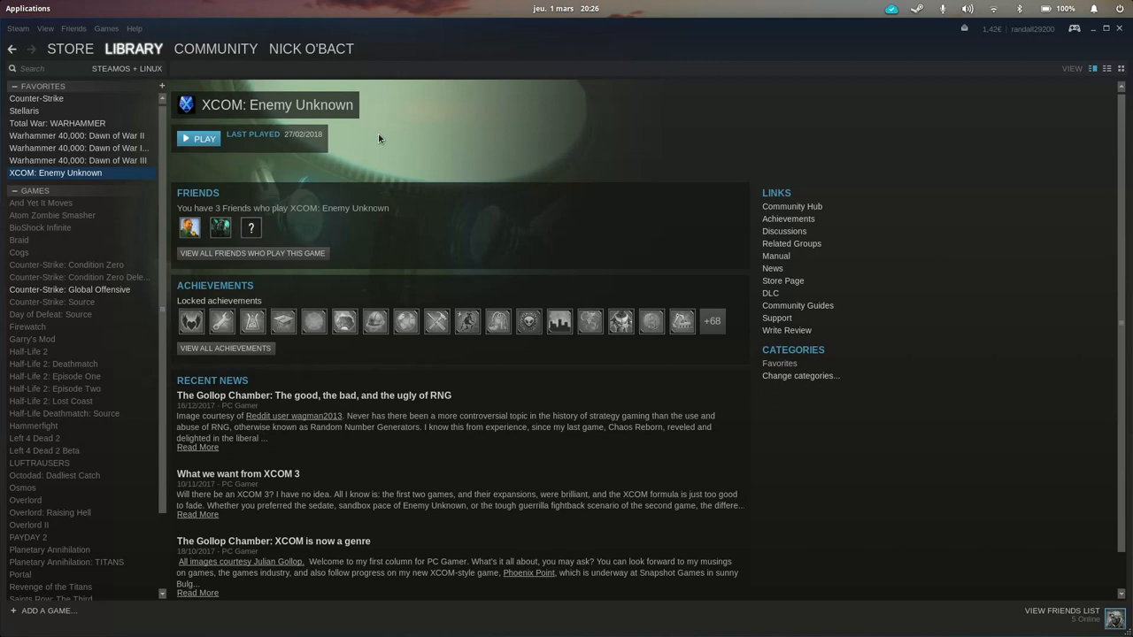
mouse_move(119, 358)
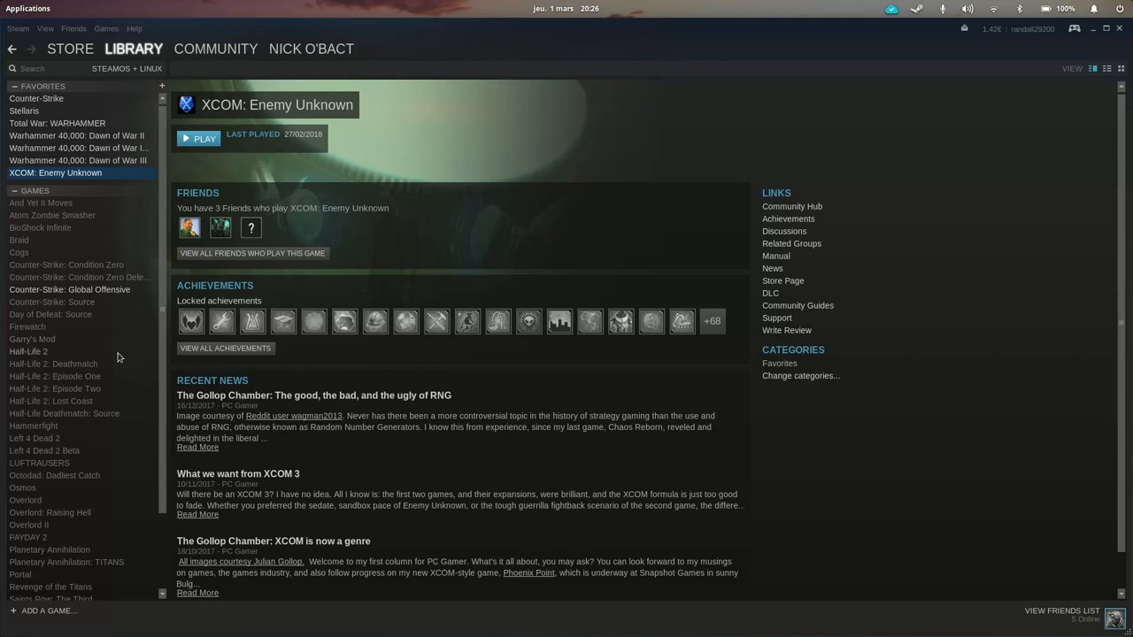
mouse_move(78, 357)
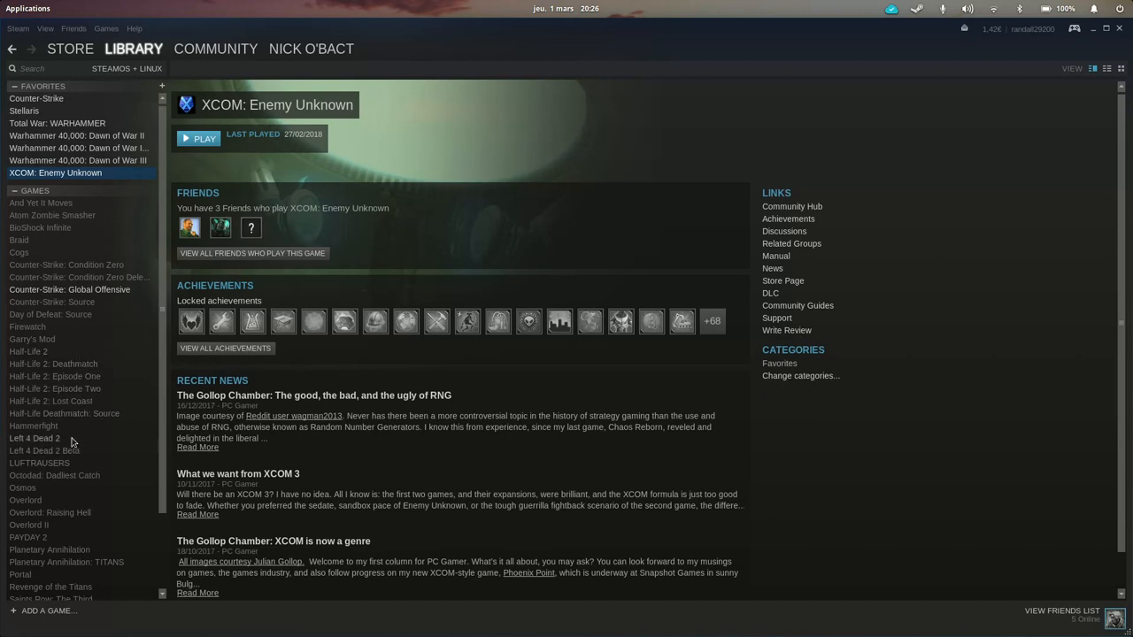
mouse_move(127, 131)
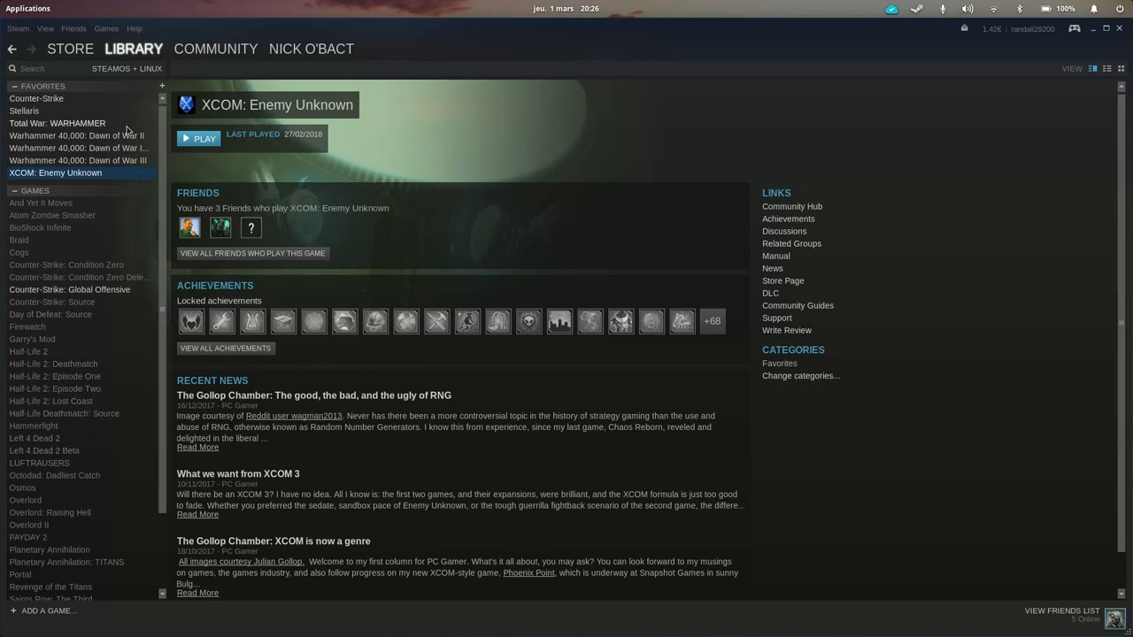
Step: Browse the Dawn of War II, Total War: WARHAMMER and Stellaris library pages
left_click(76, 135)
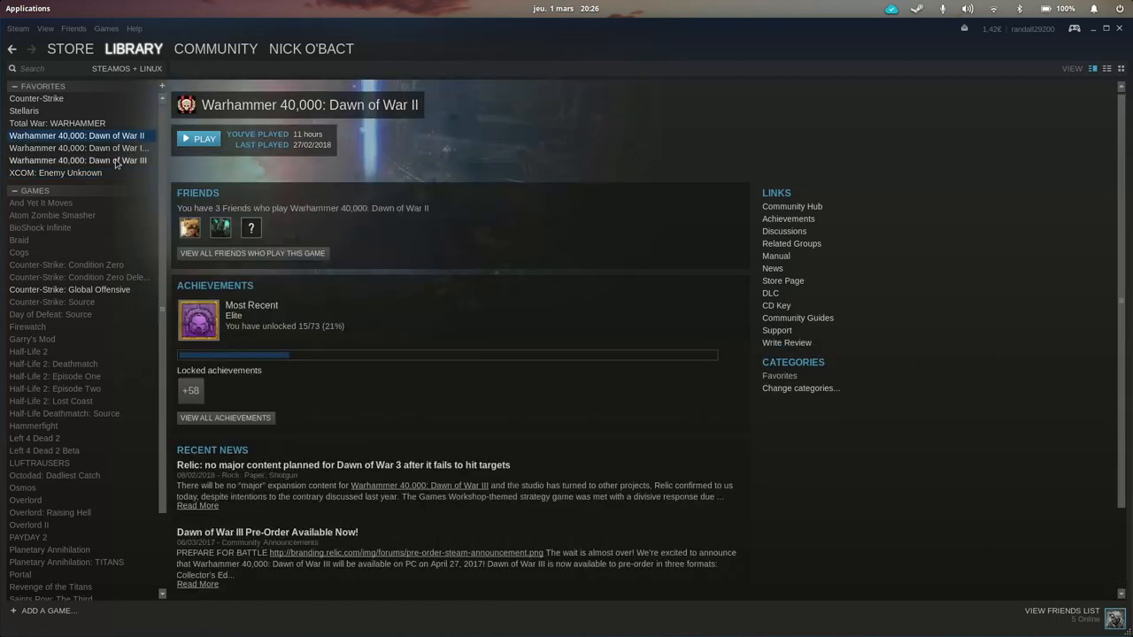
left_click(57, 124)
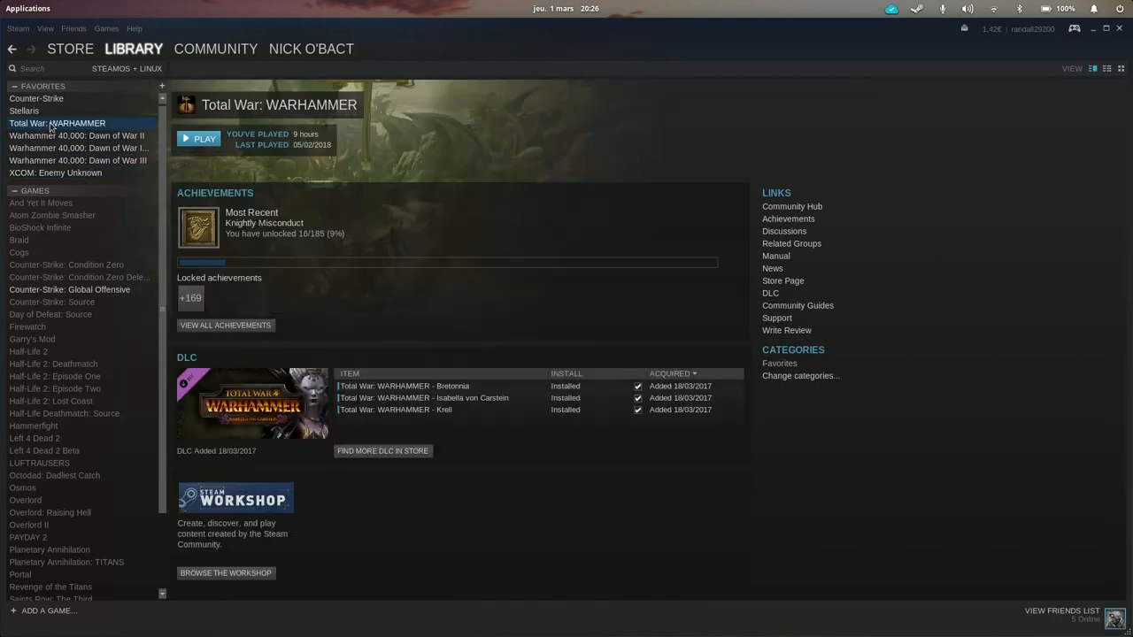
left_click(24, 110)
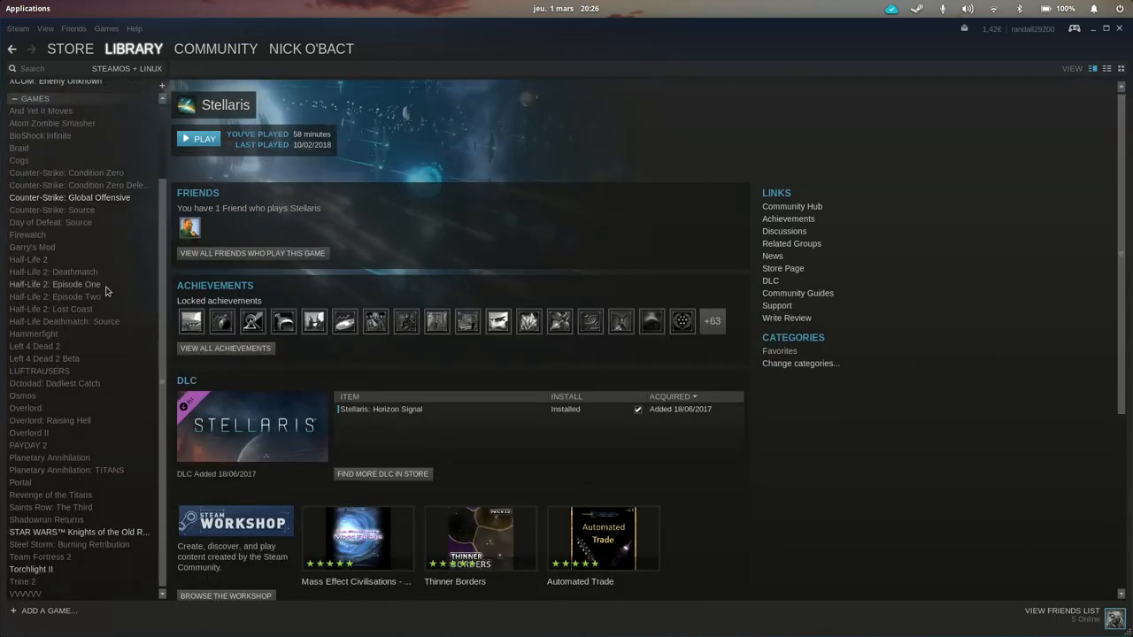
Step: Browse KOTOR II and PAYDAY 2, then land on the Firewatch game page
left_click(78, 531)
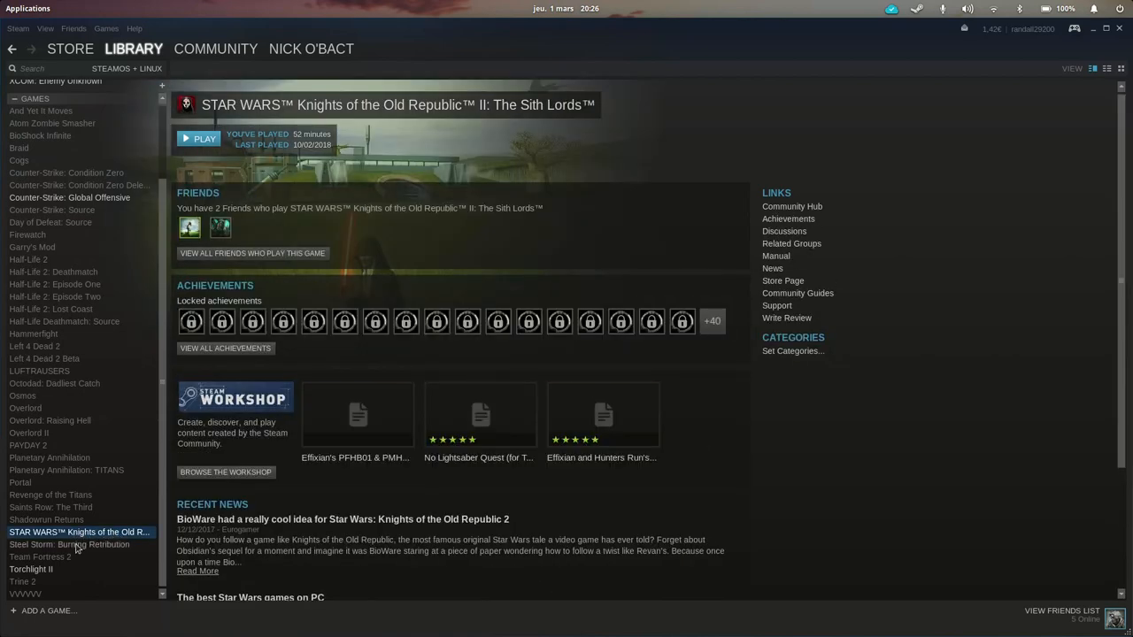
left_click(31, 570)
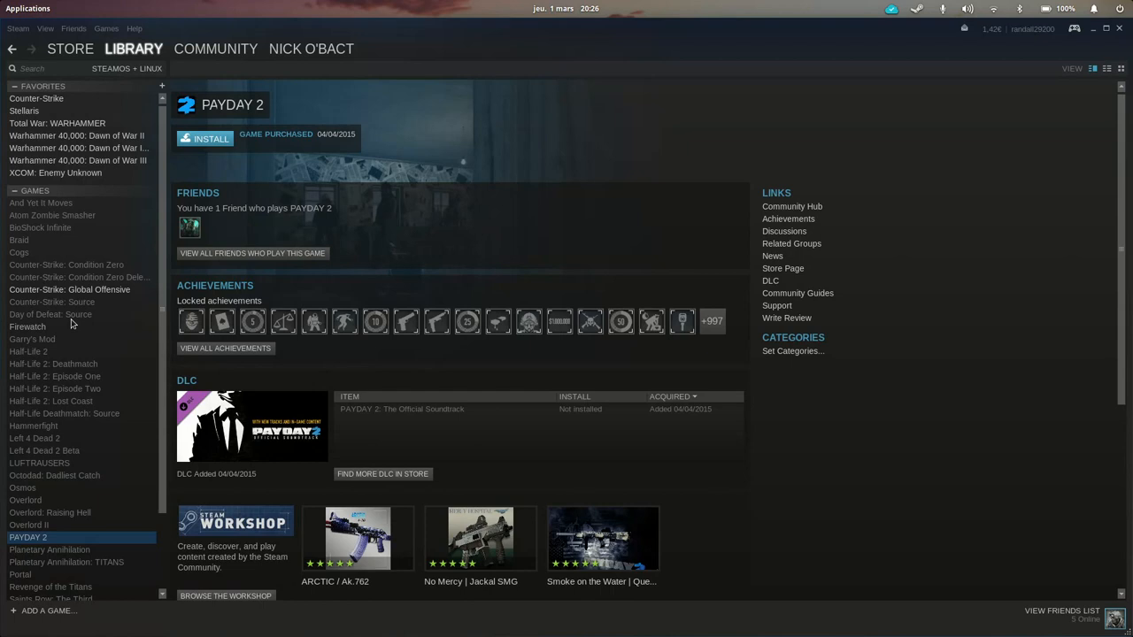
left_click(28, 326)
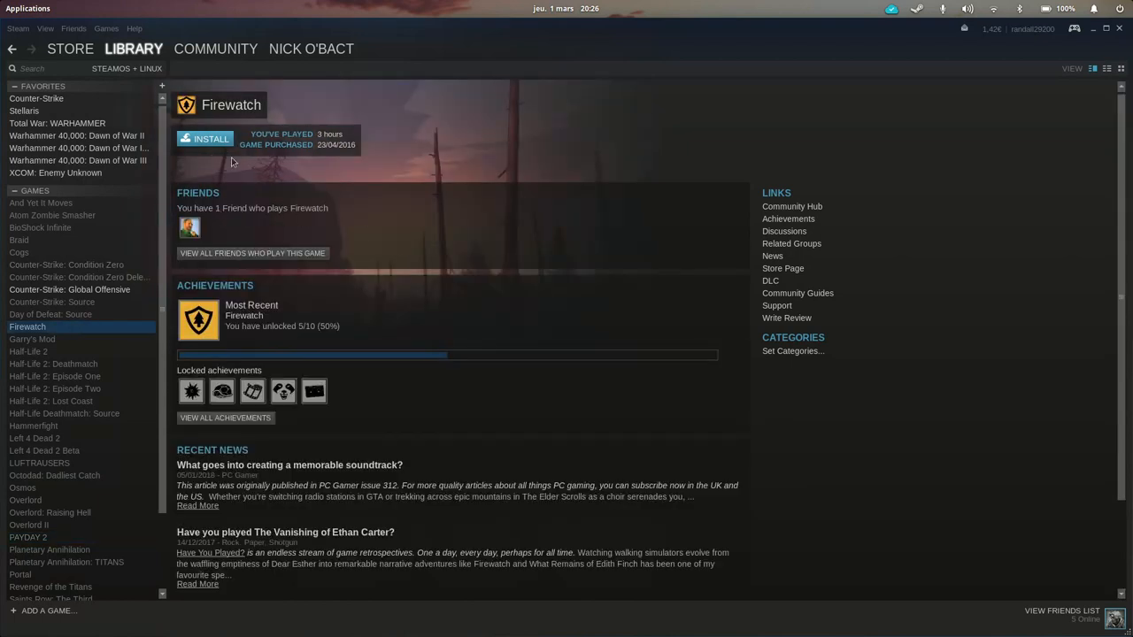
scroll("down", 3)
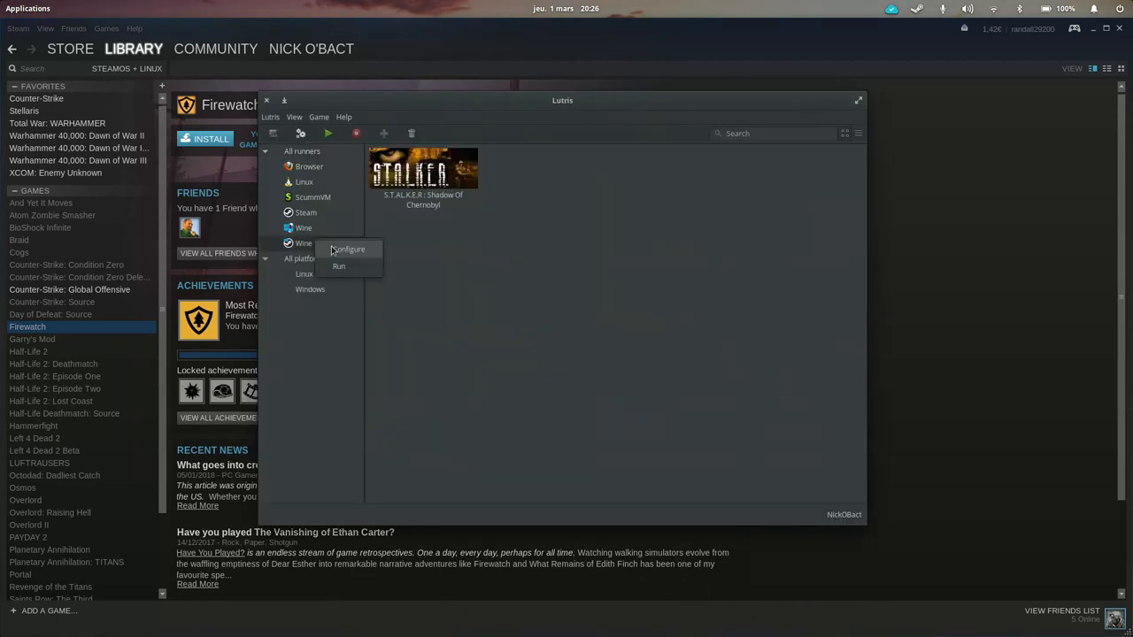
mouse_move(340, 266)
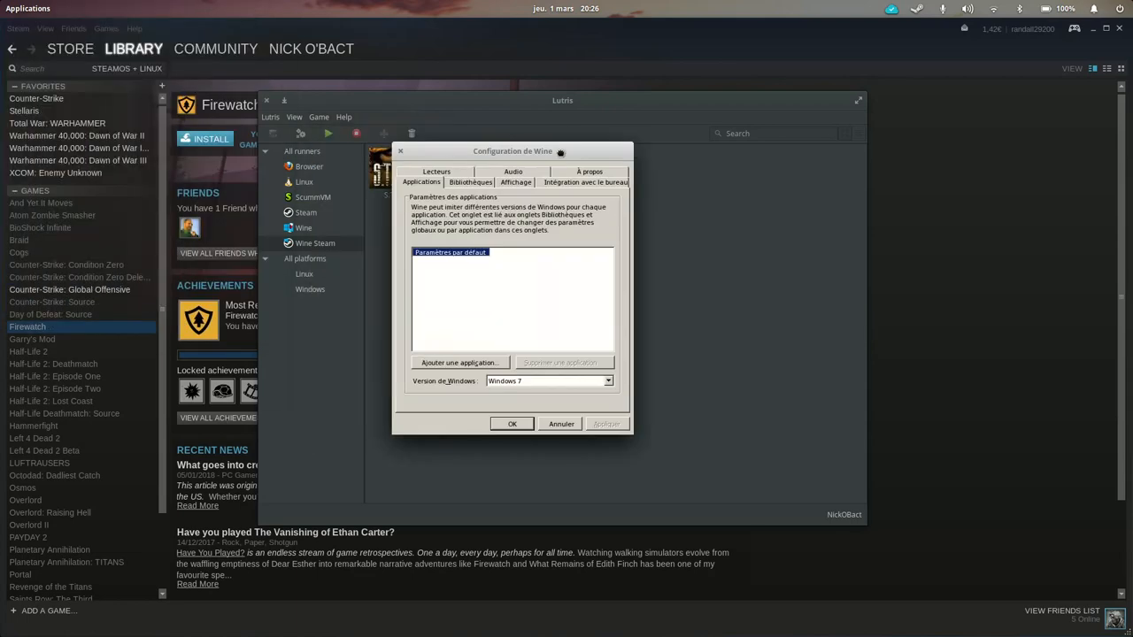
mouse_move(535, 241)
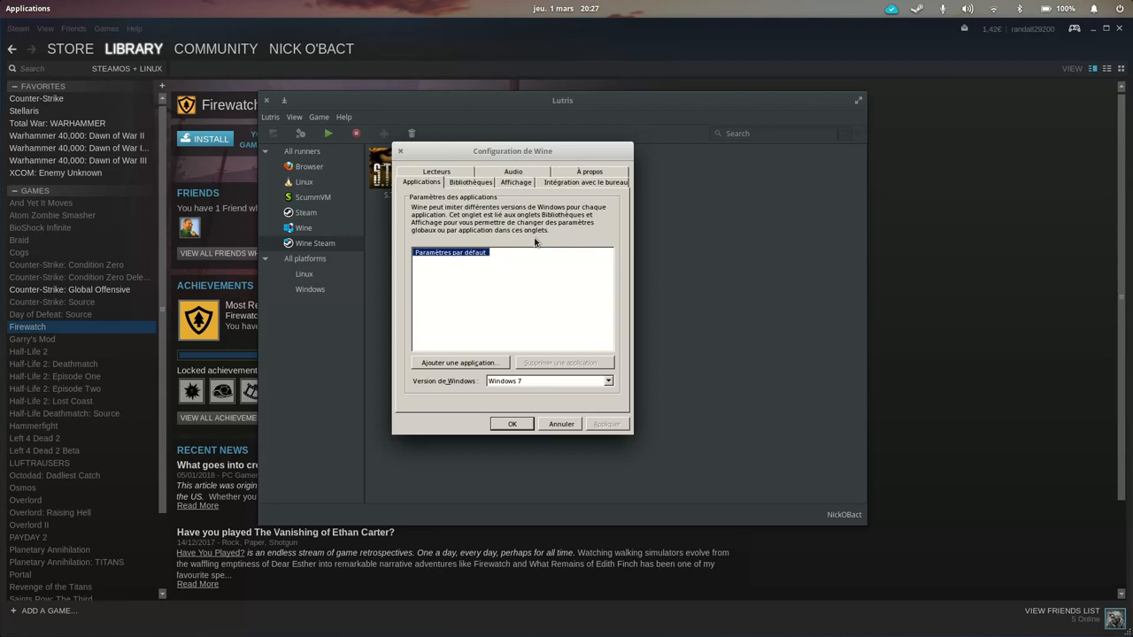
mouse_move(405, 152)
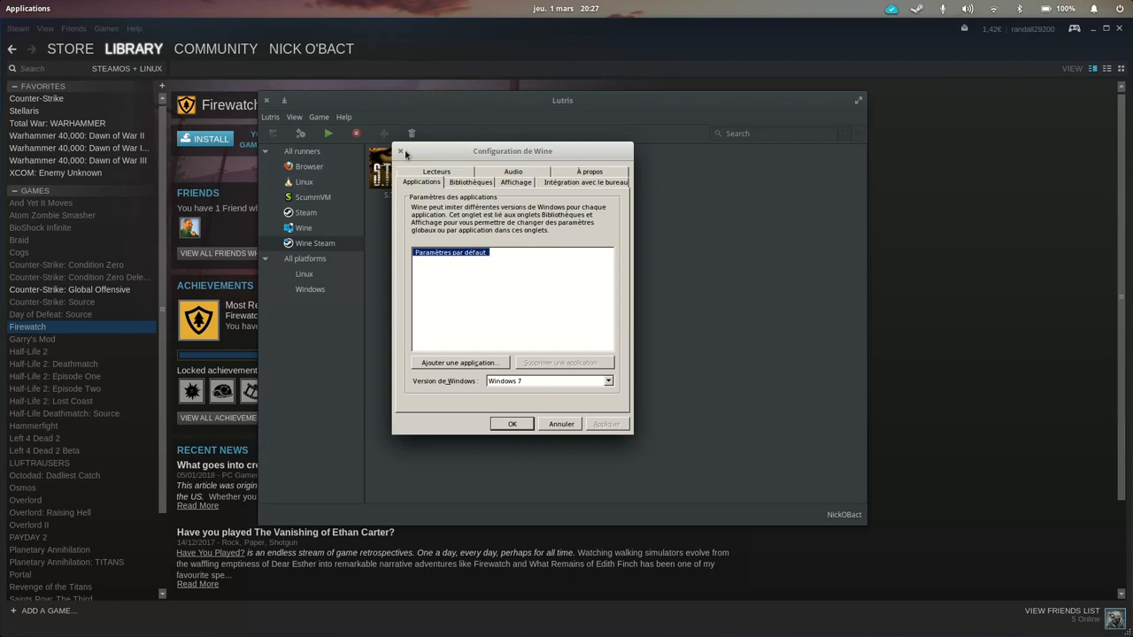
mouse_move(404, 154)
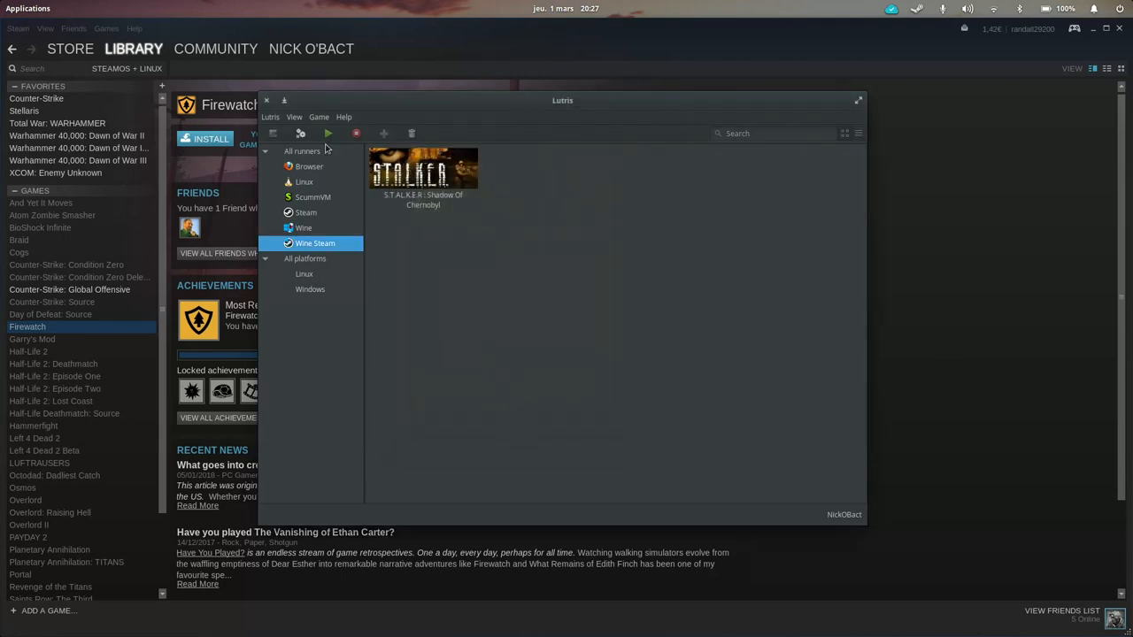
Step: Filter the Lutris library by All runners, then Steam, then Wine
left_click(301, 145)
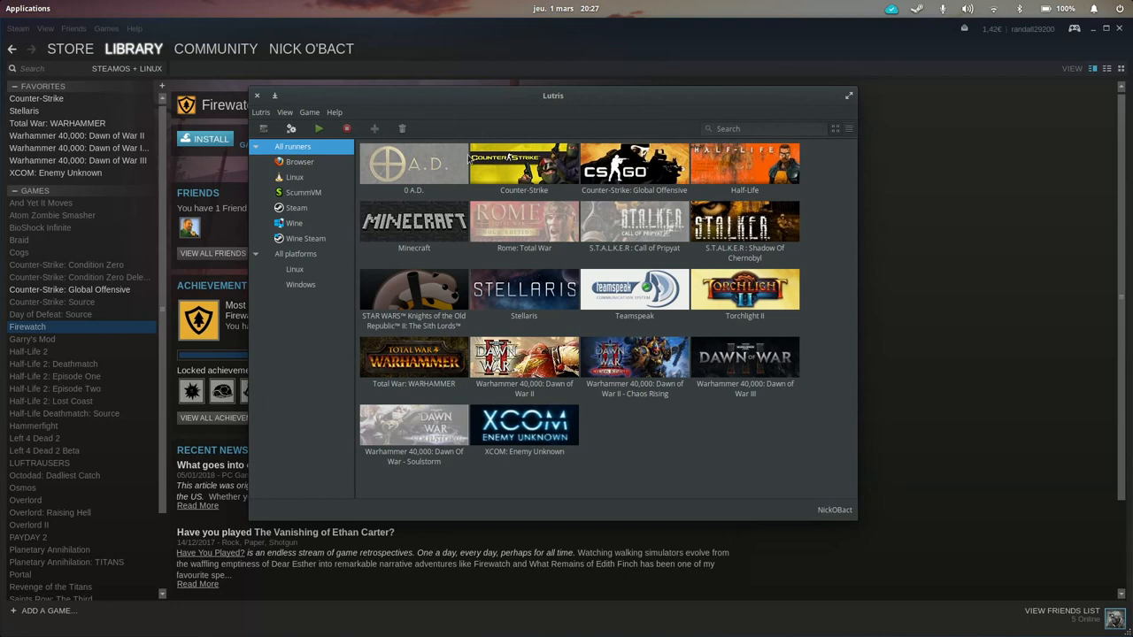
mouse_move(671, 432)
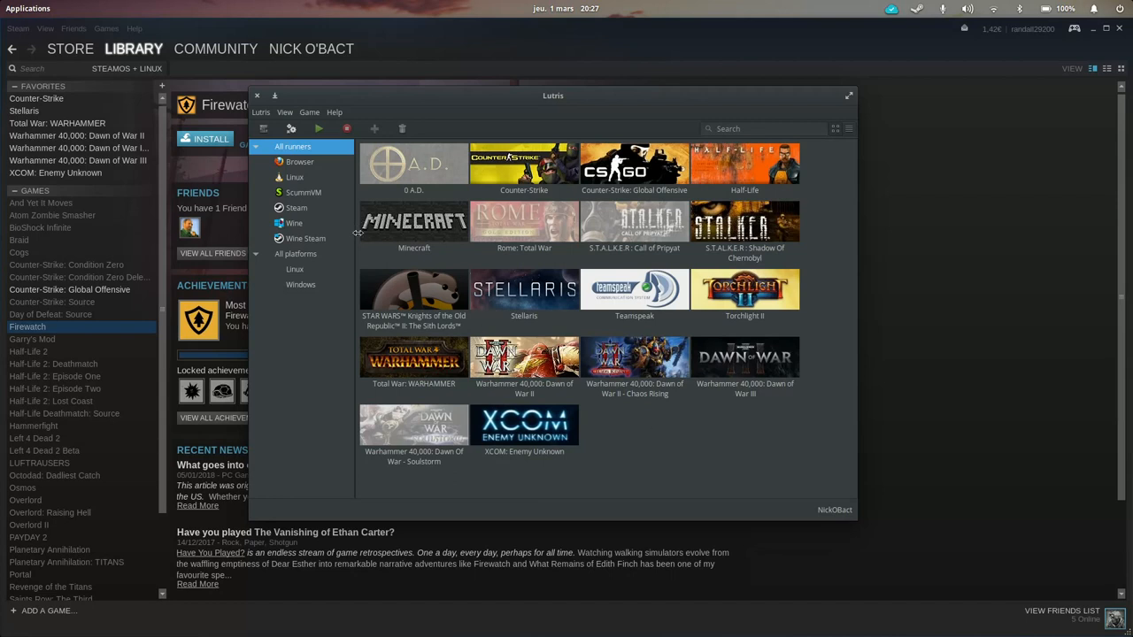
left_click(298, 207)
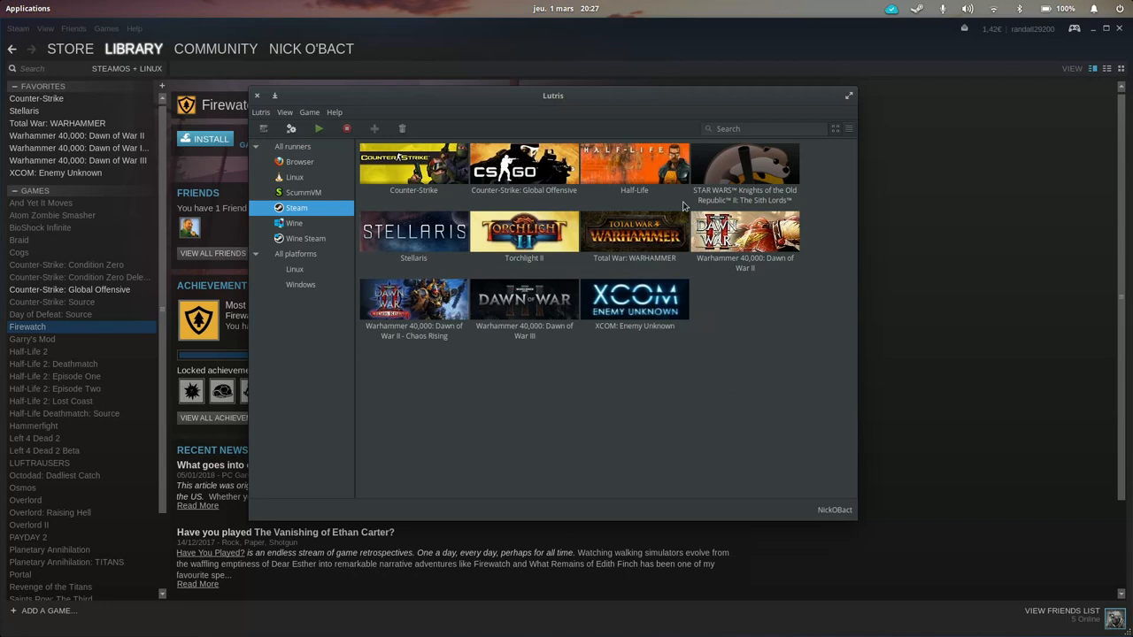
left_click(294, 223)
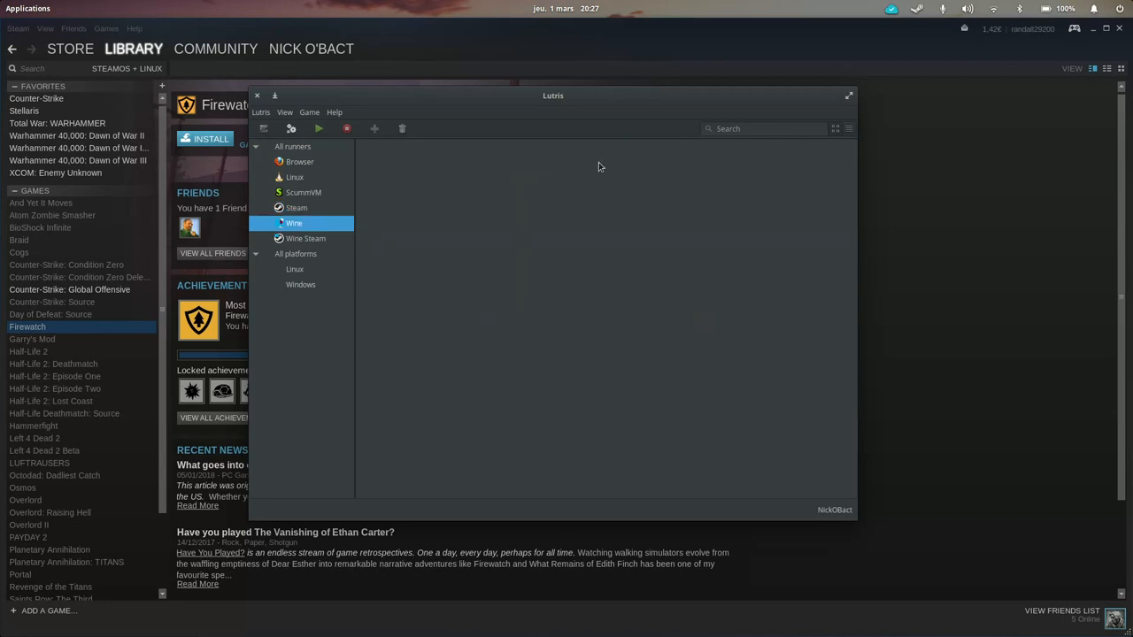
Step: Filter the library by Wine Steam, native Linux and ScummVM runners
left_click(305, 237)
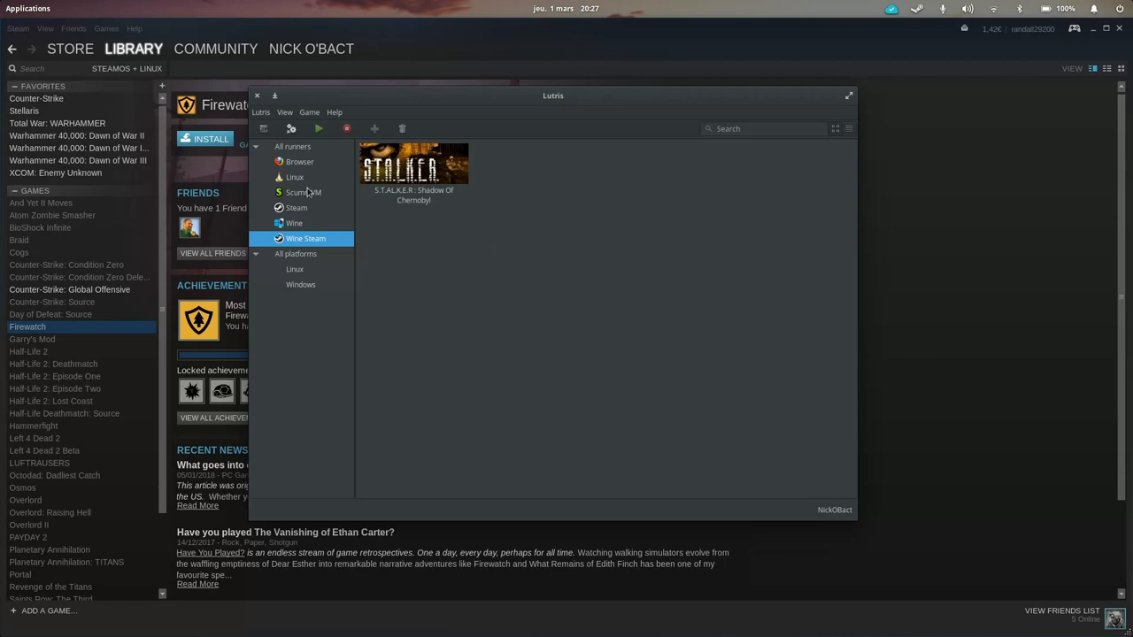
left_click(294, 177)
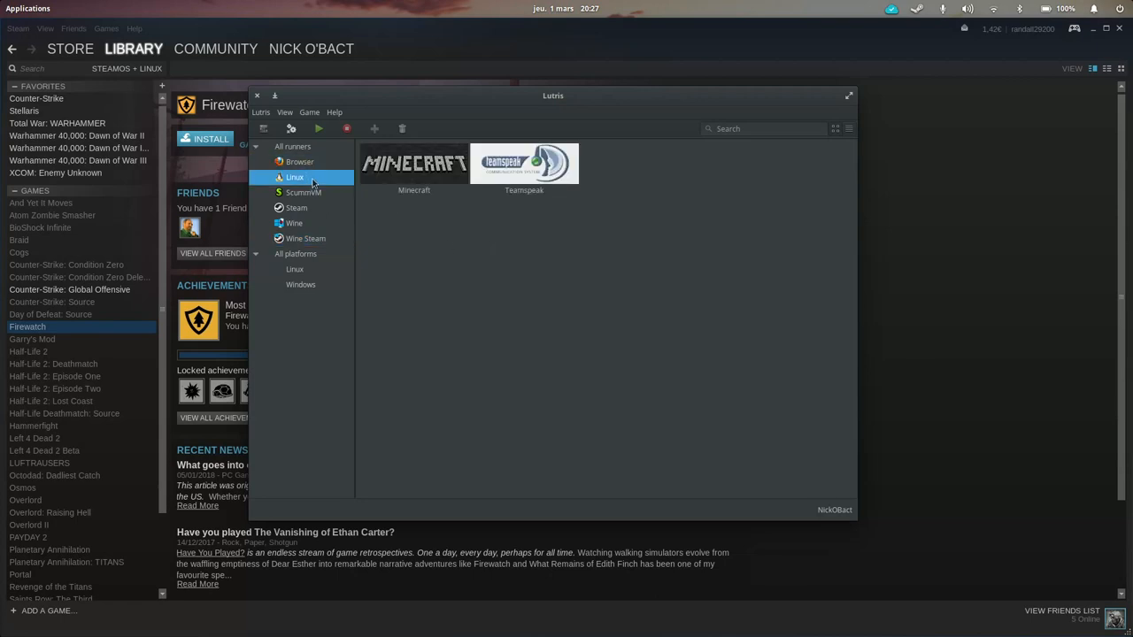
left_click(303, 192)
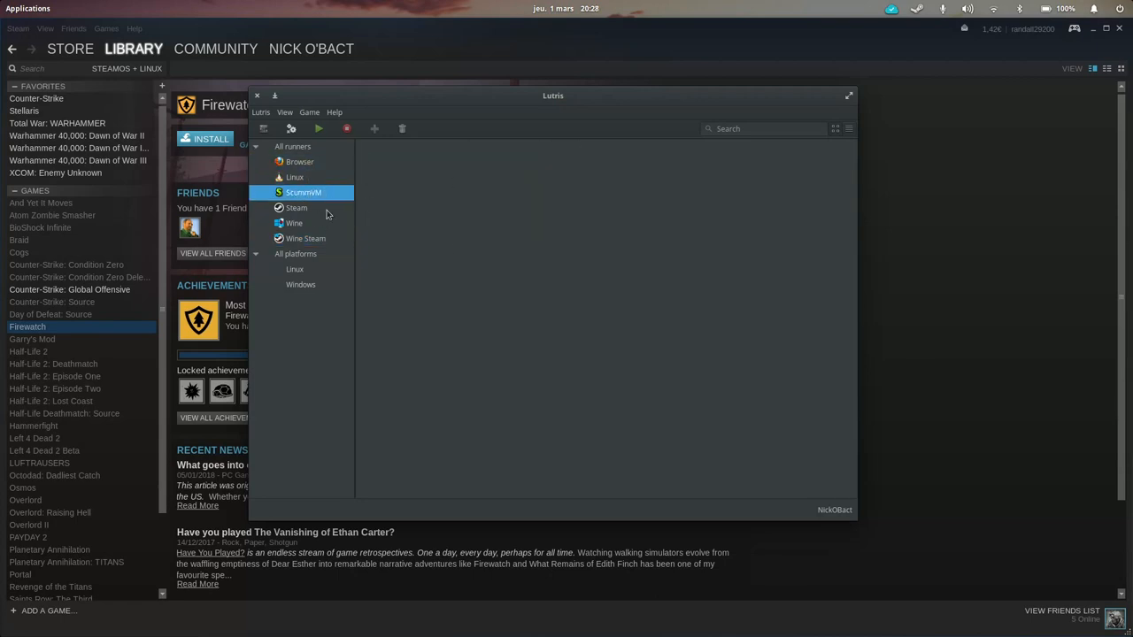
mouse_move(439, 280)
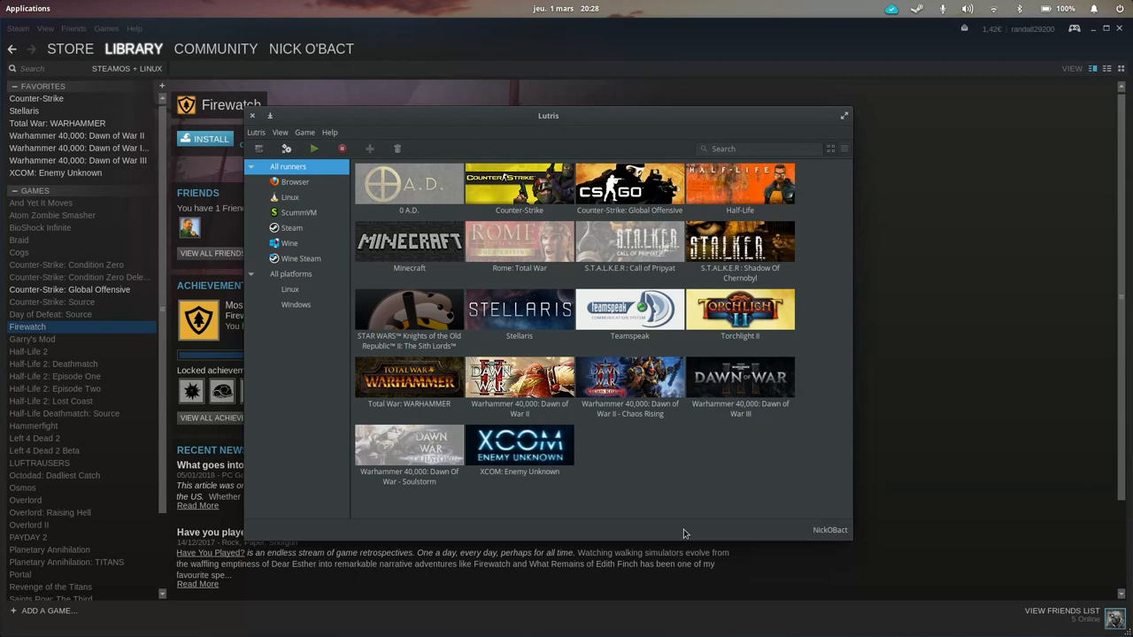
mouse_move(404, 432)
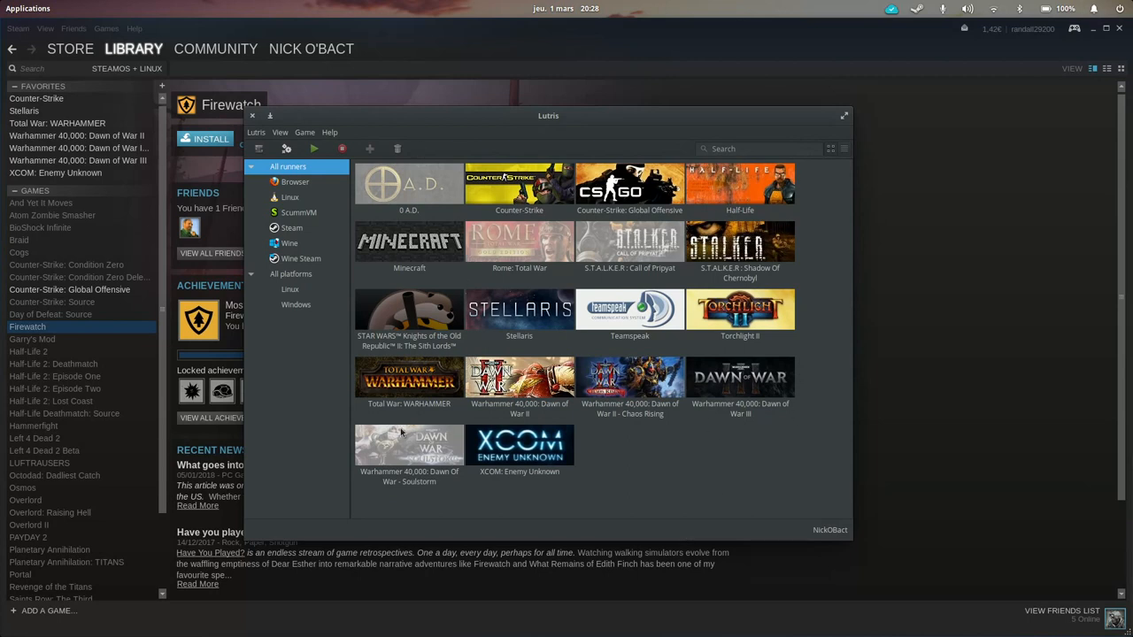
mouse_move(347, 132)
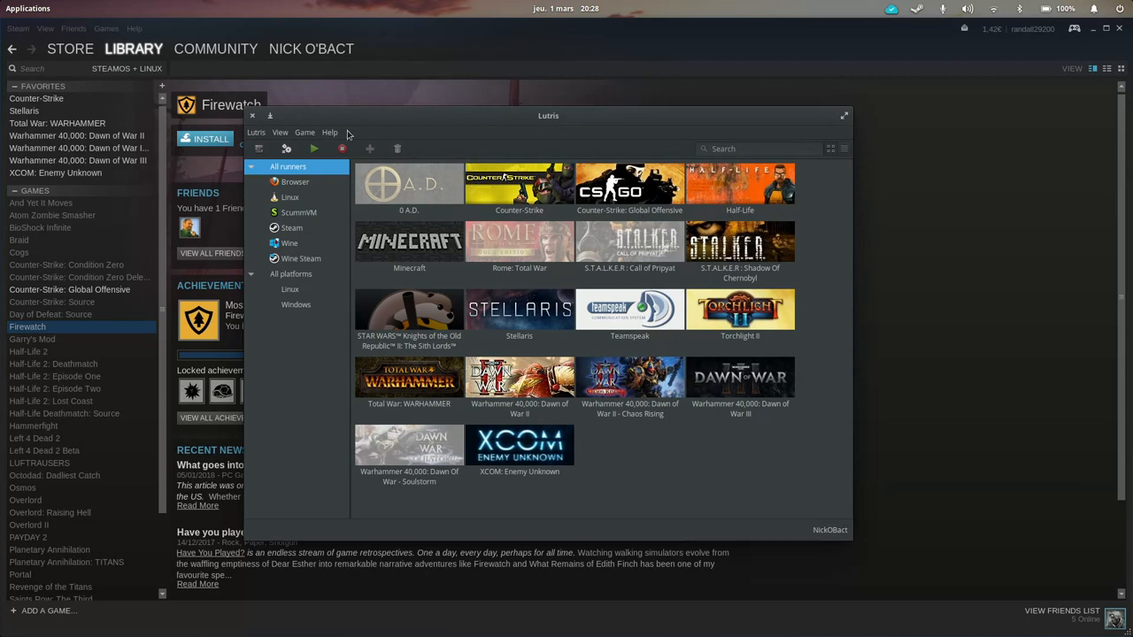
mouse_move(370, 71)
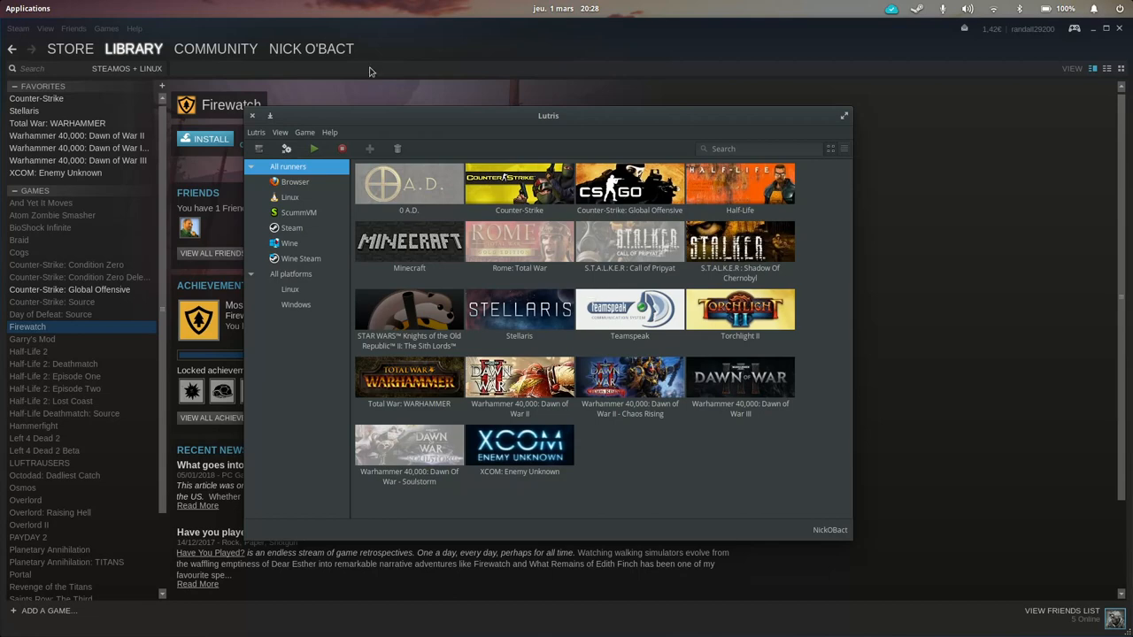
Step: Visit Lutris.net from the Help menu and scroll through its games catalogue
left_click(251, 117)
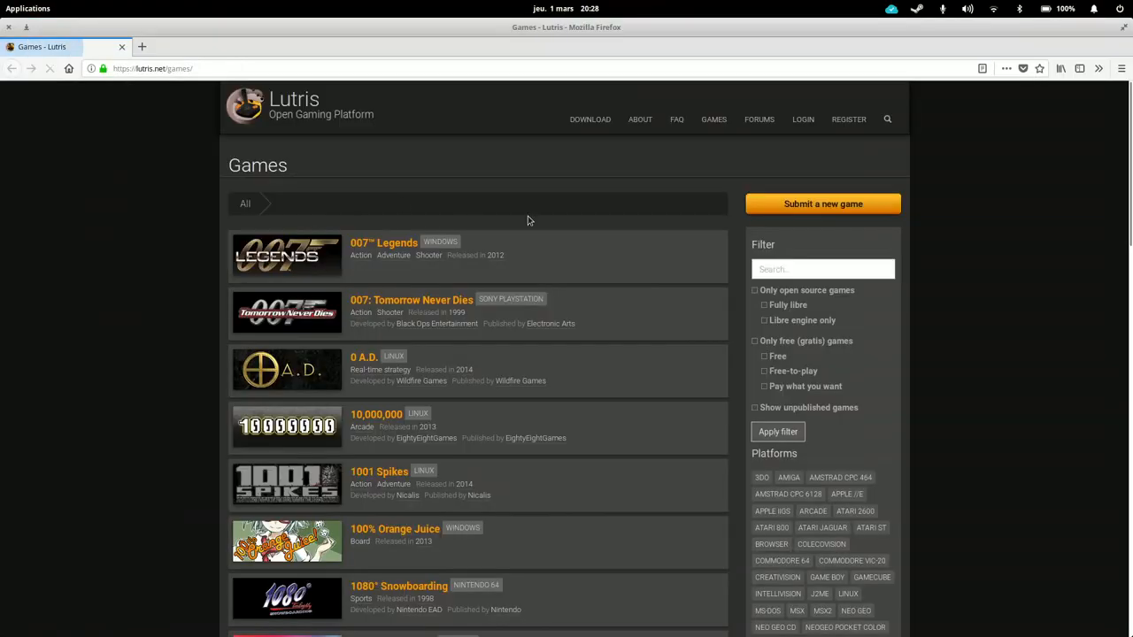
scroll("down", 3)
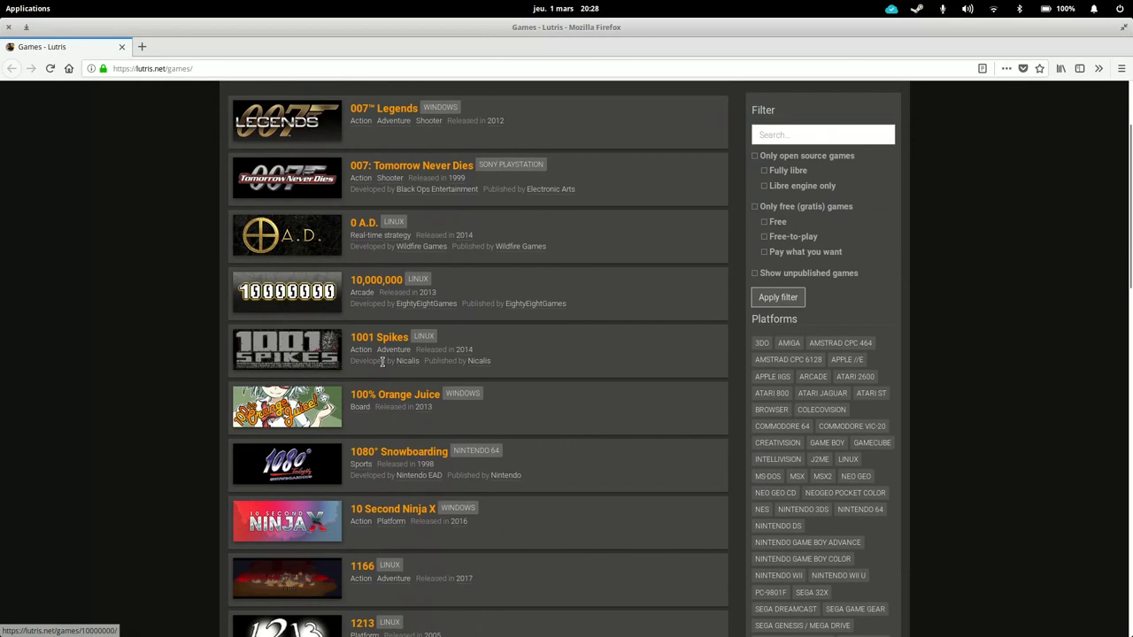
scroll("down", 3)
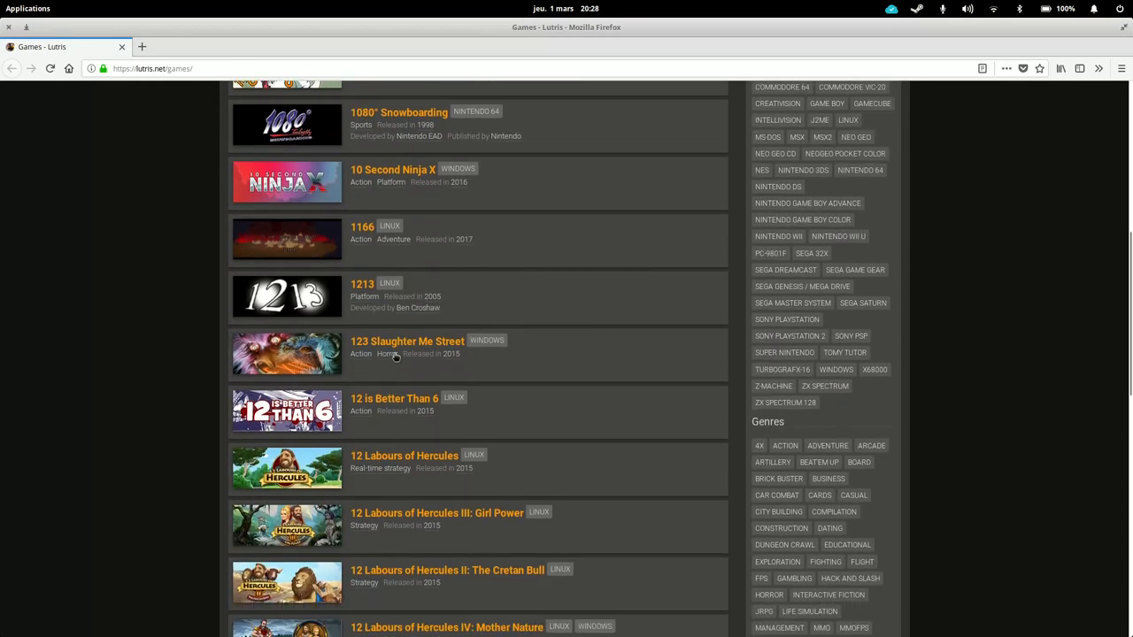
left_click(404, 457)
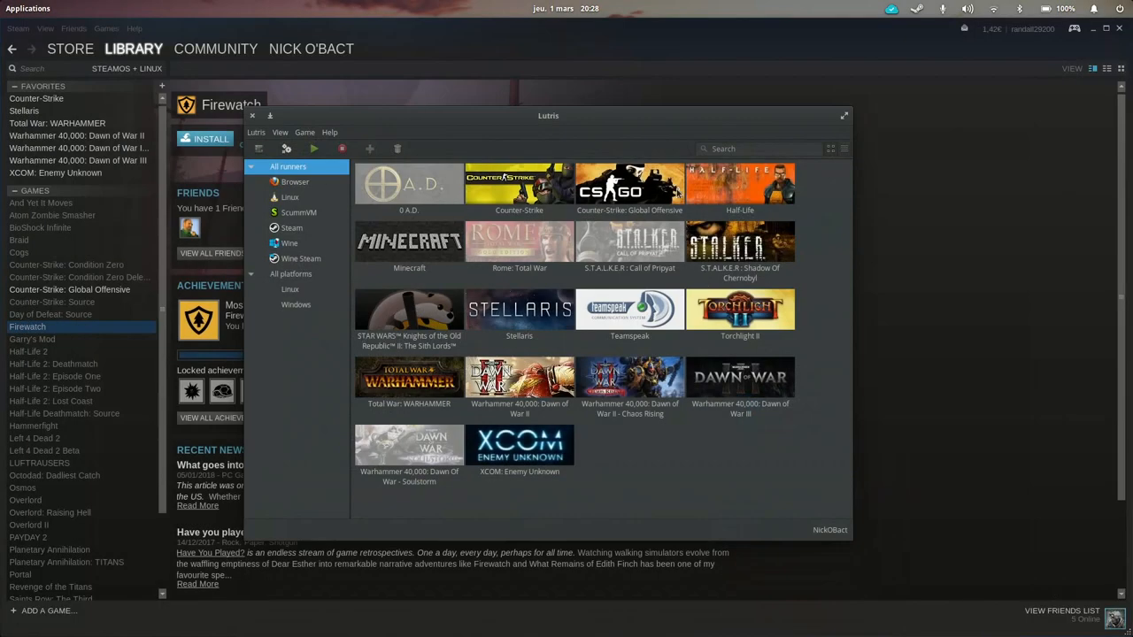
mouse_move(691, 489)
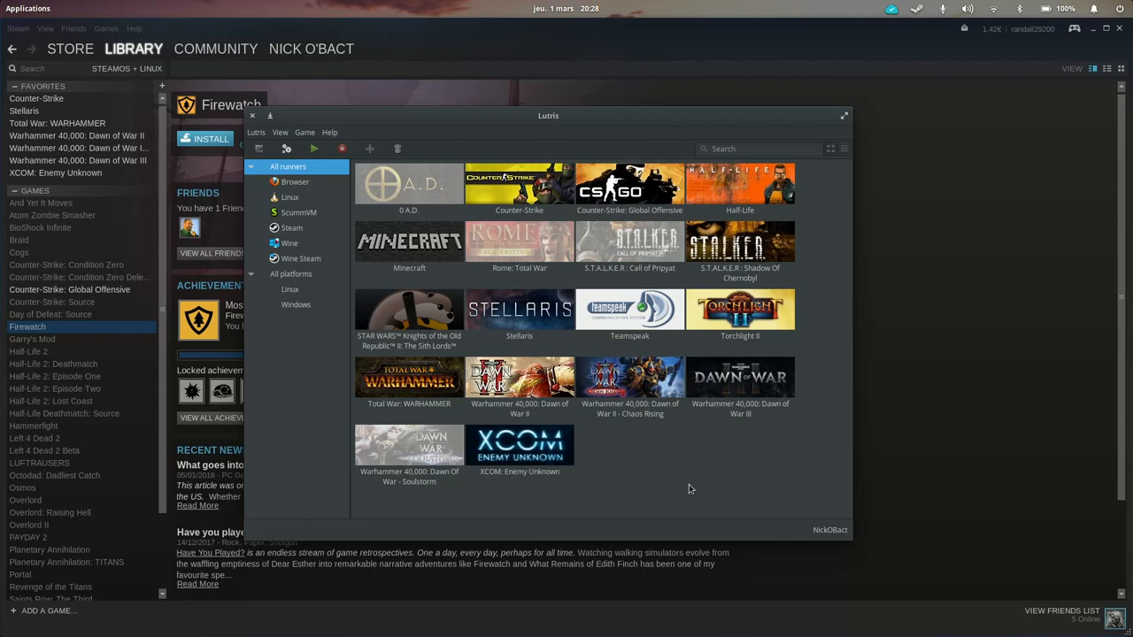
mouse_move(552, 116)
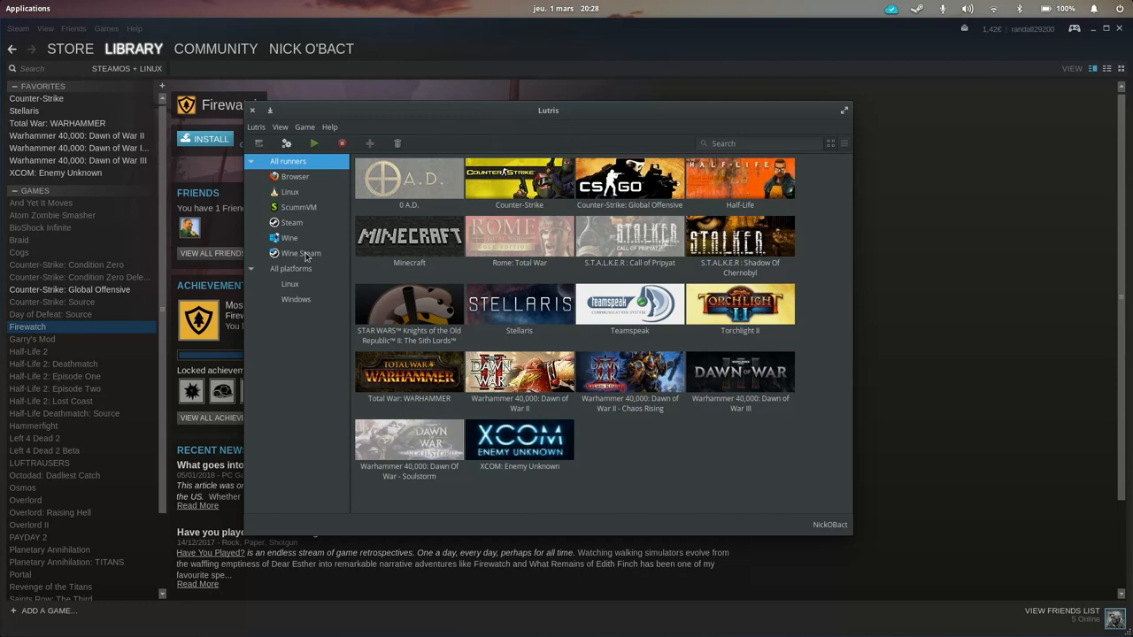
mouse_move(315, 193)
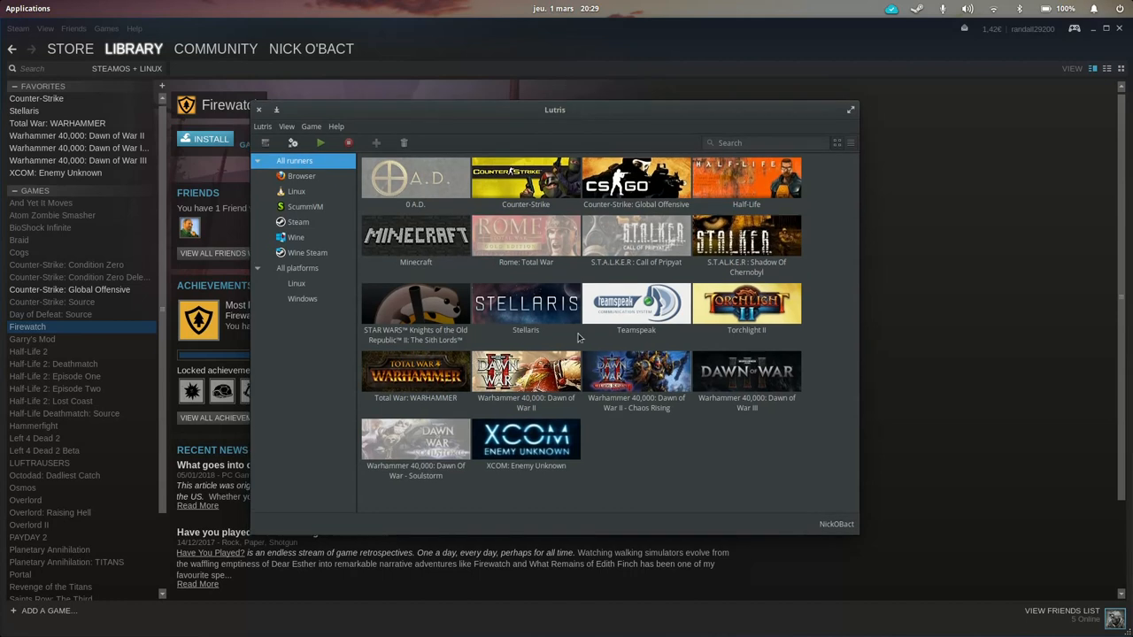
mouse_move(616, 471)
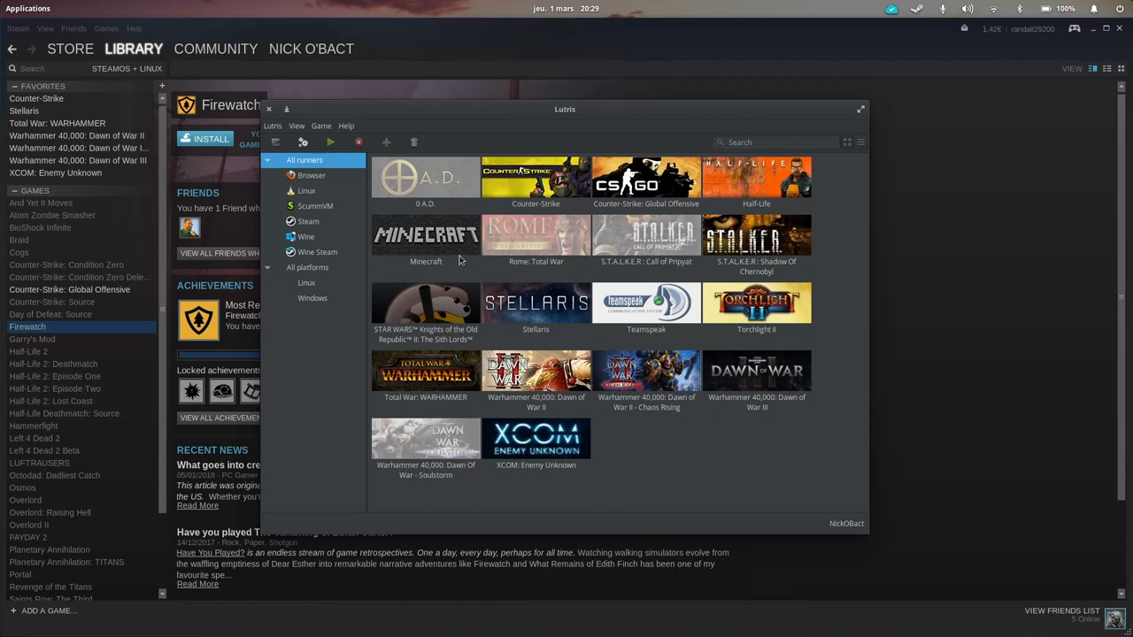
mouse_move(829, 255)
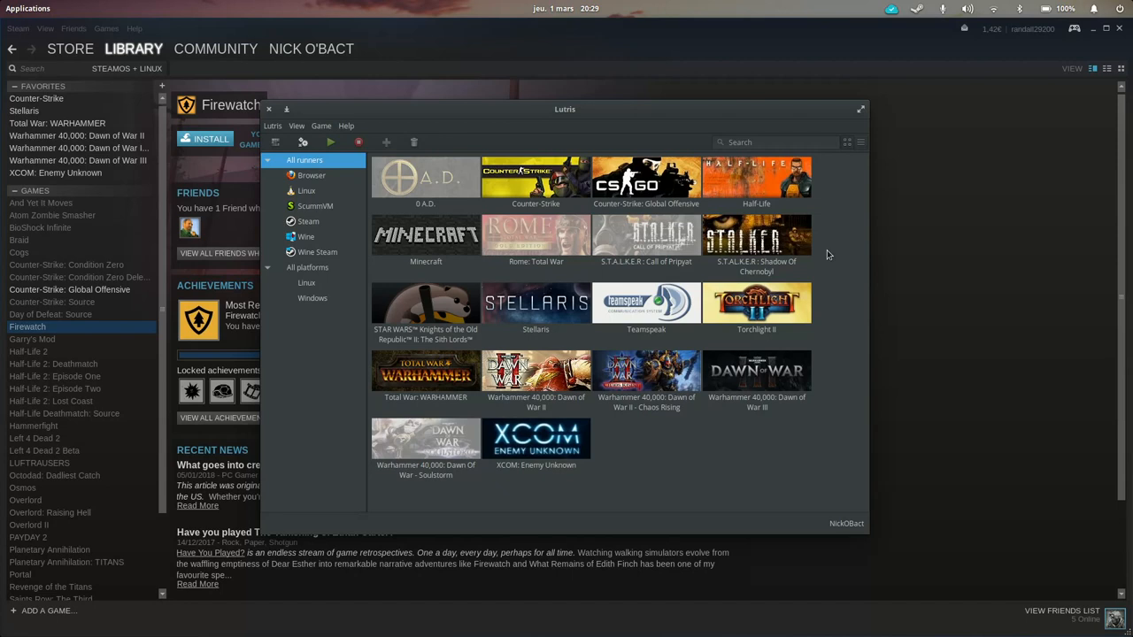
mouse_move(576, 114)
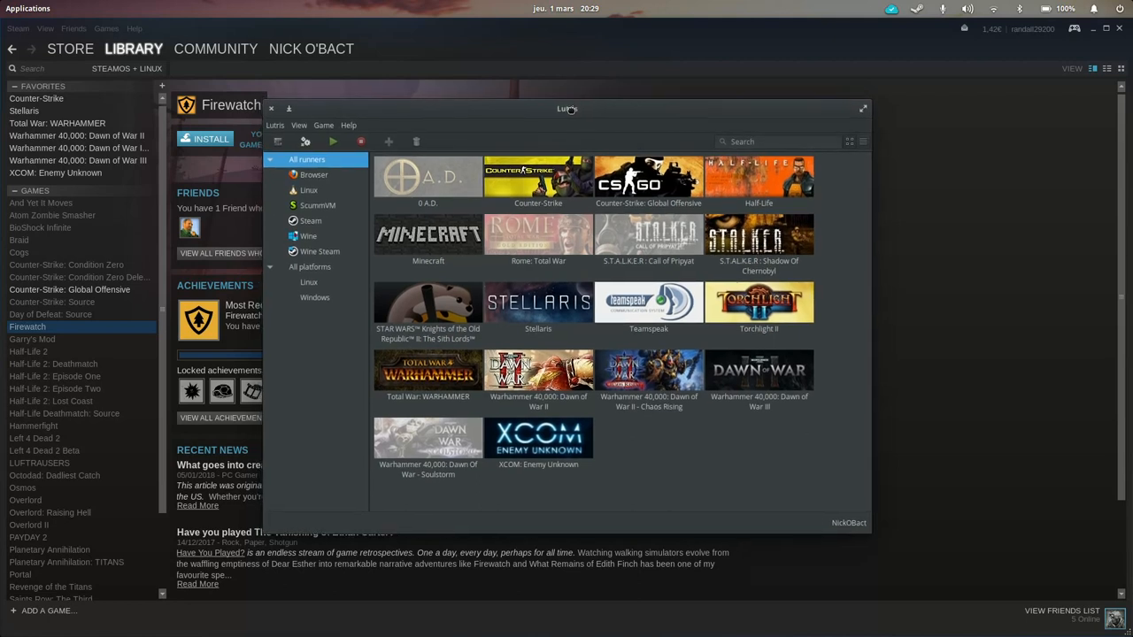
mouse_move(571, 114)
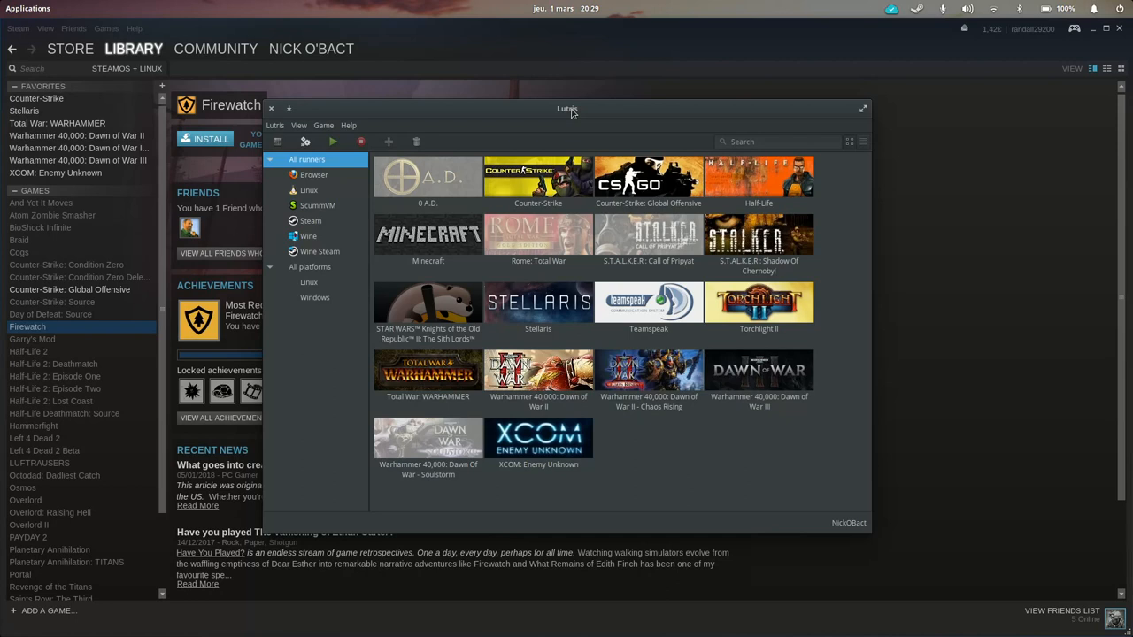
mouse_move(567, 128)
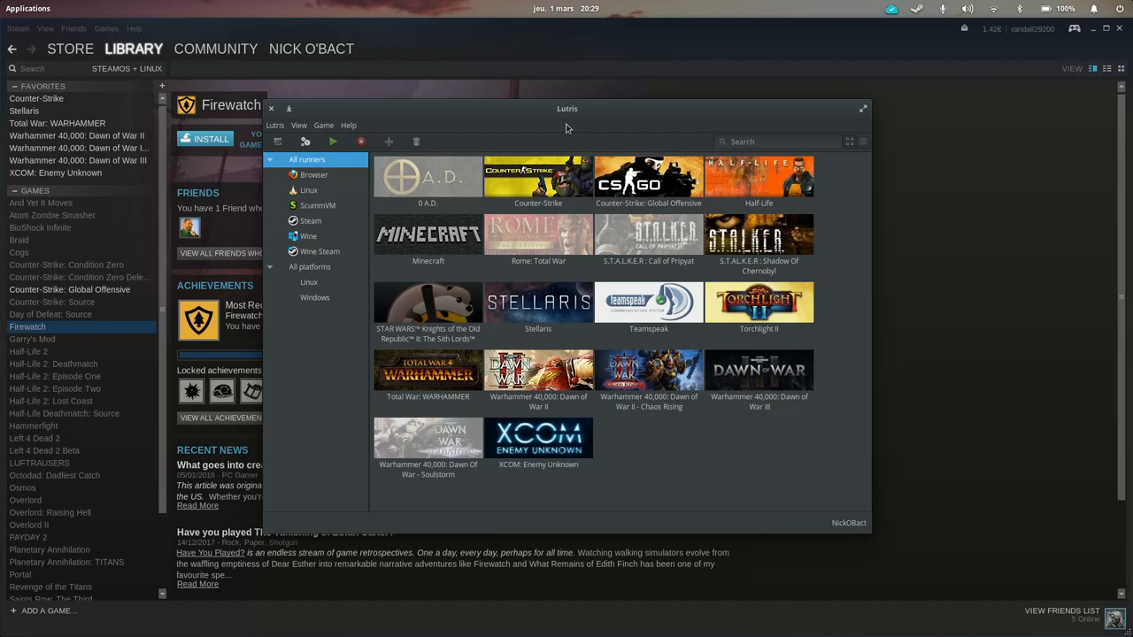
mouse_move(574, 122)
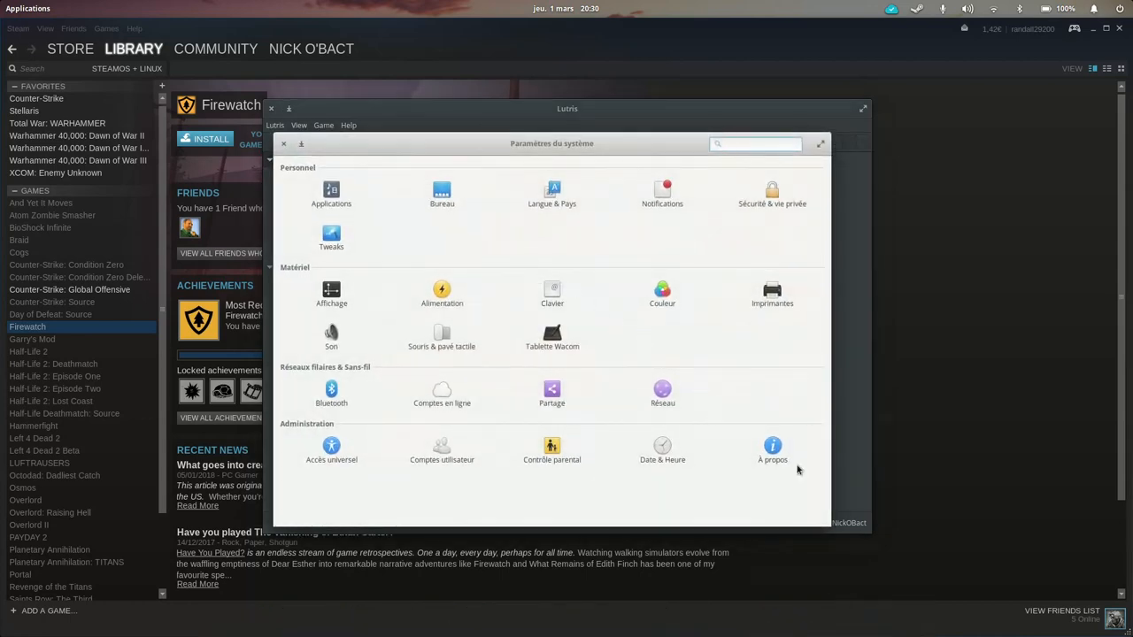
Step: Show the 'À propos' system information page, then launch NVIDIA X Server Settings
left_click(772, 450)
type("nvi")
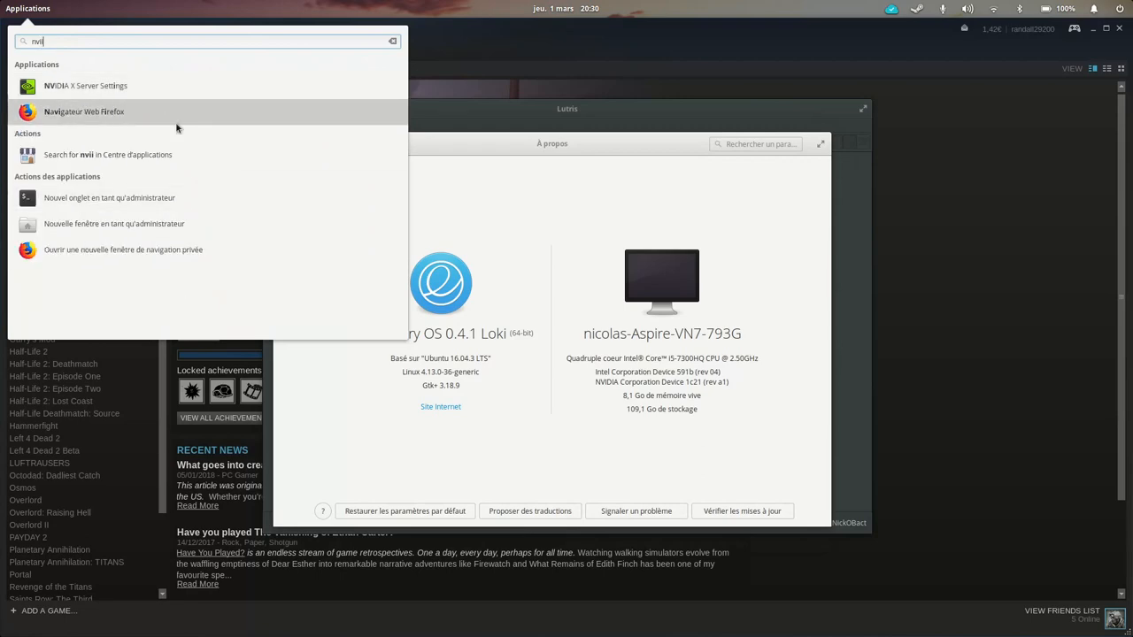
left_click(85, 85)
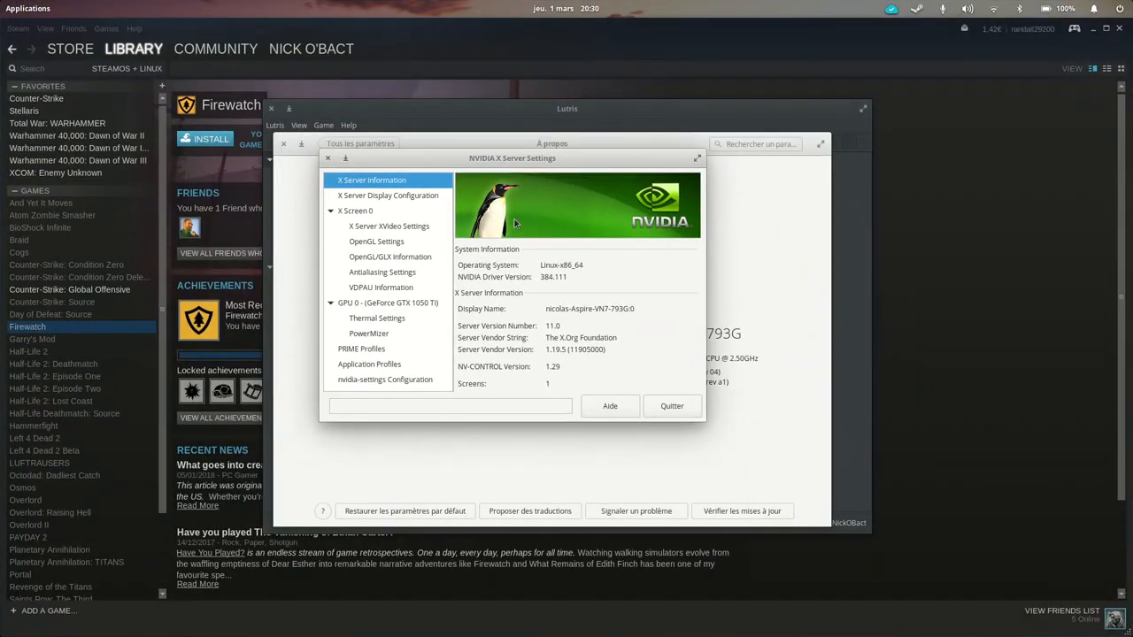
mouse_move(383, 161)
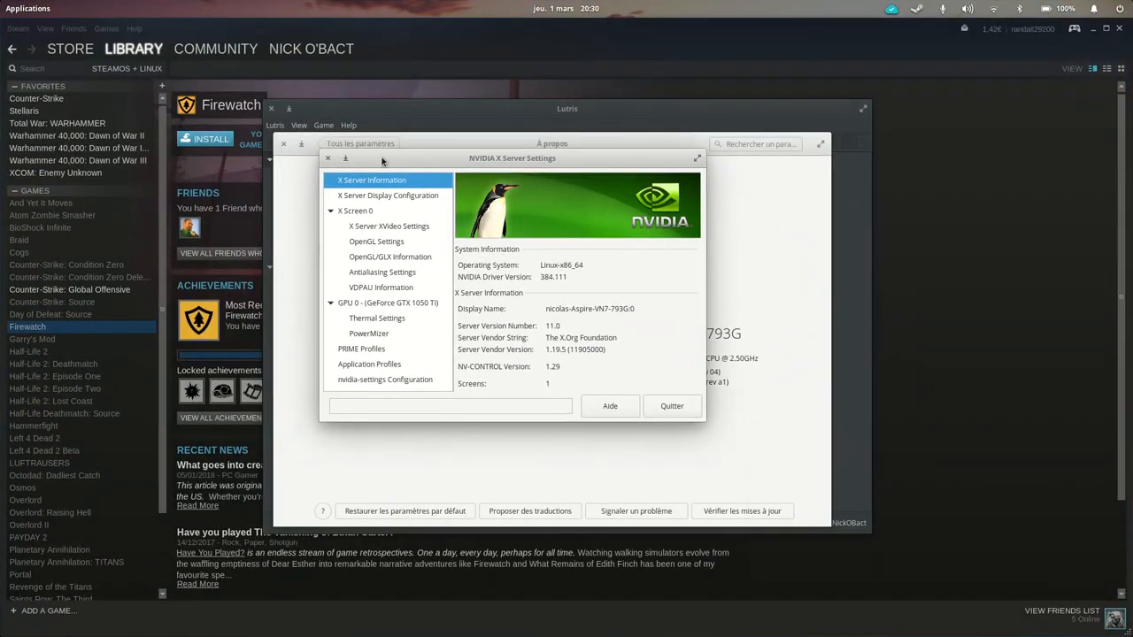
mouse_move(534, 216)
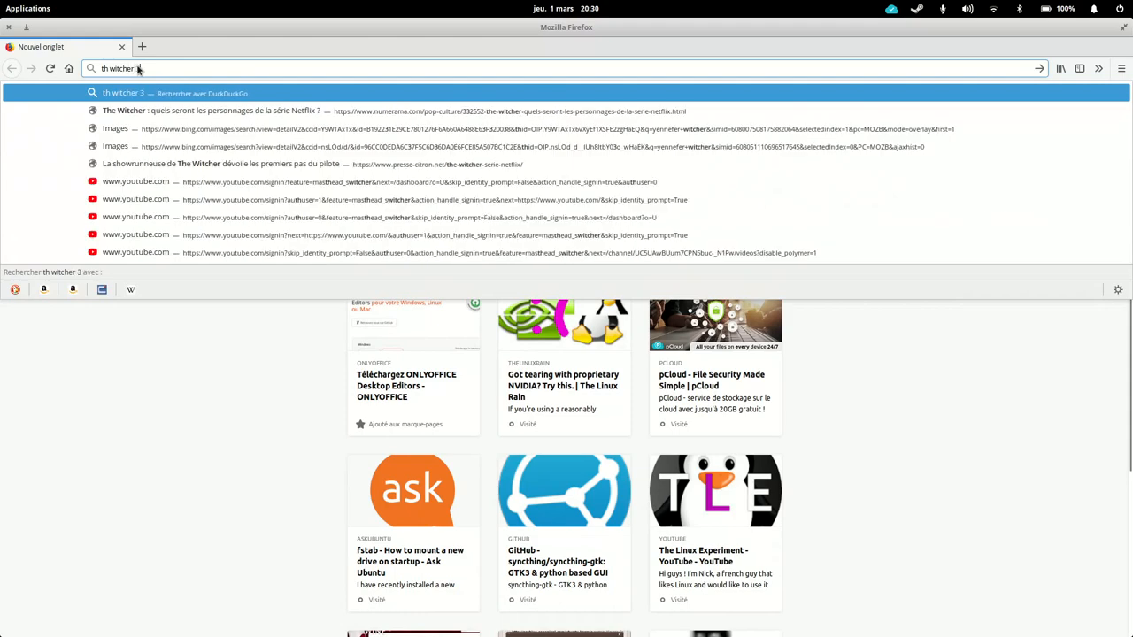
Step: Search 'th witcher 3 wine app db' and open the WineHQ Witcher 3 Wild Hunt AppDB page
type("wie")
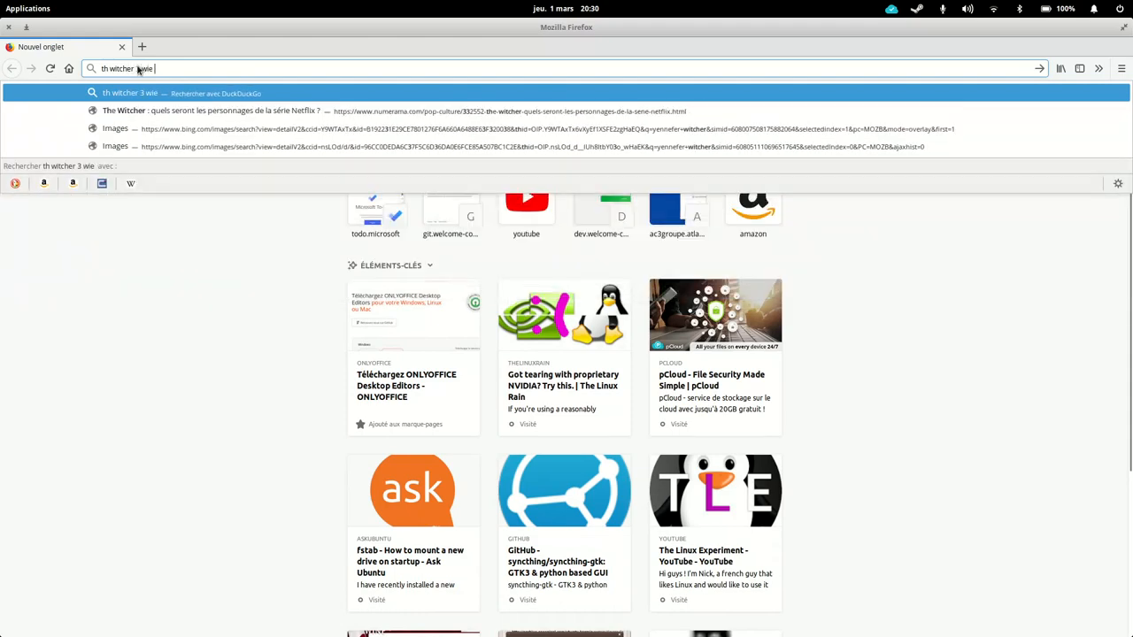
type("ine app db")
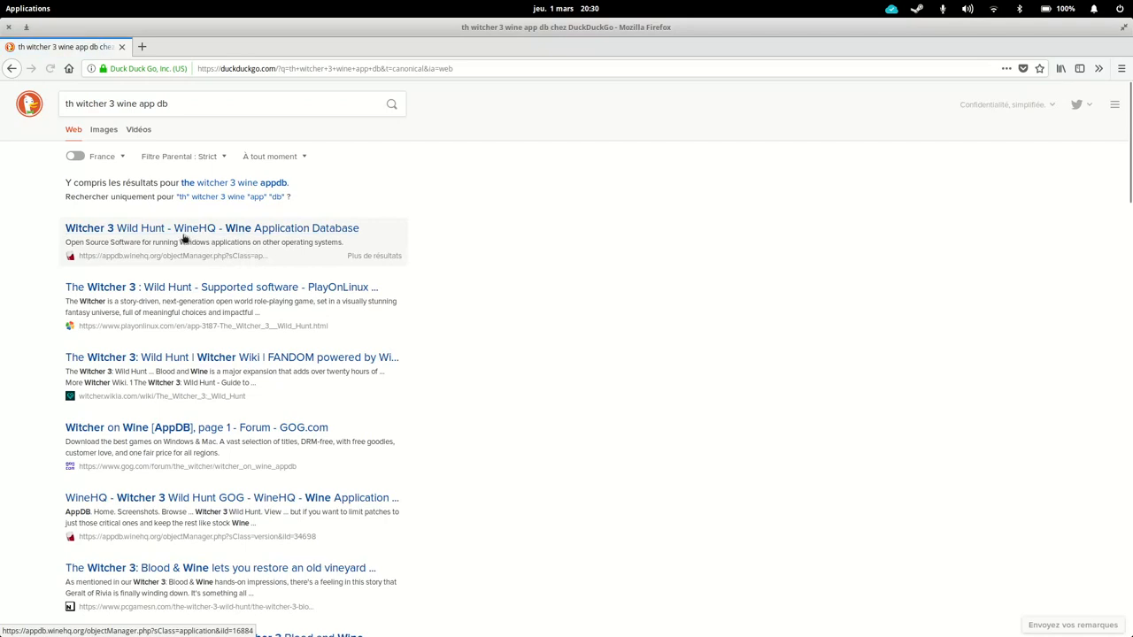
left_click(212, 226)
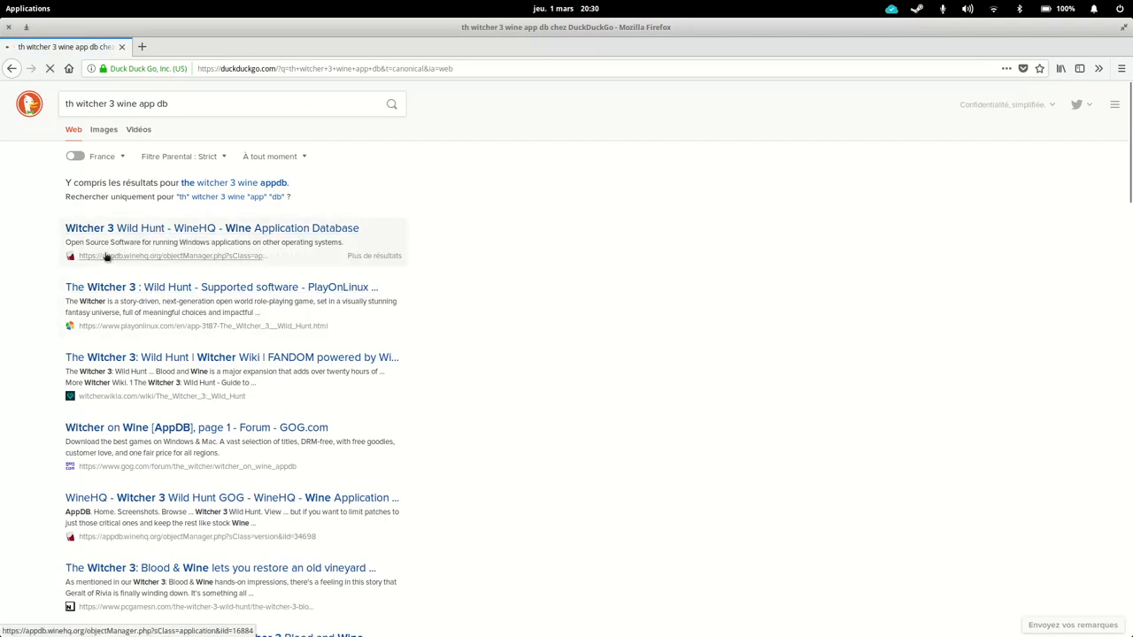
left_click(213, 226)
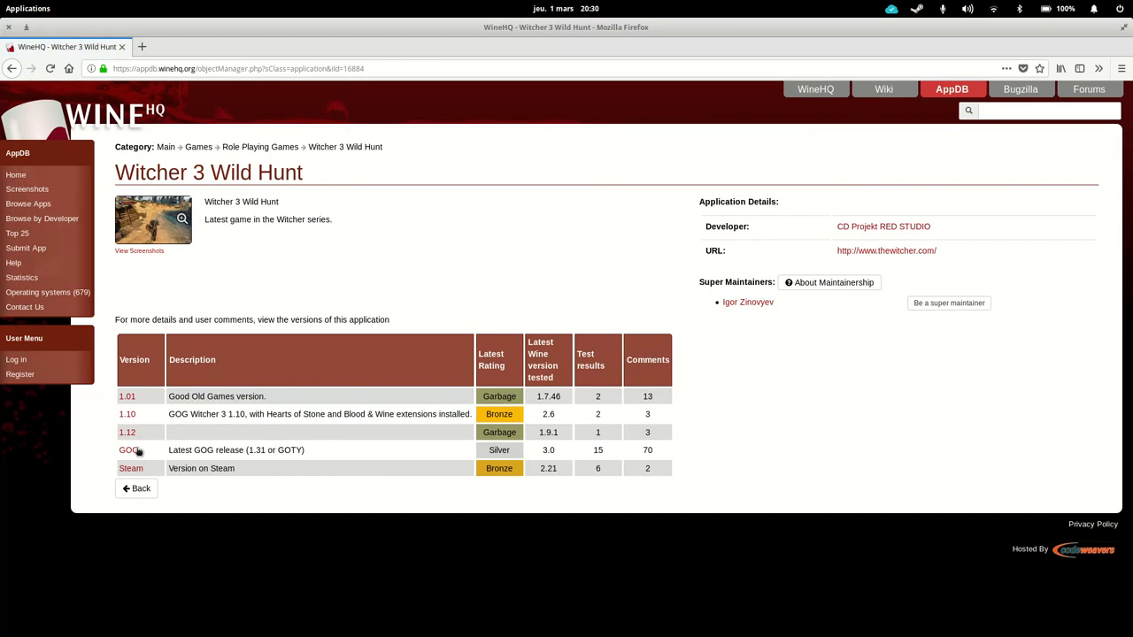
mouse_move(478, 455)
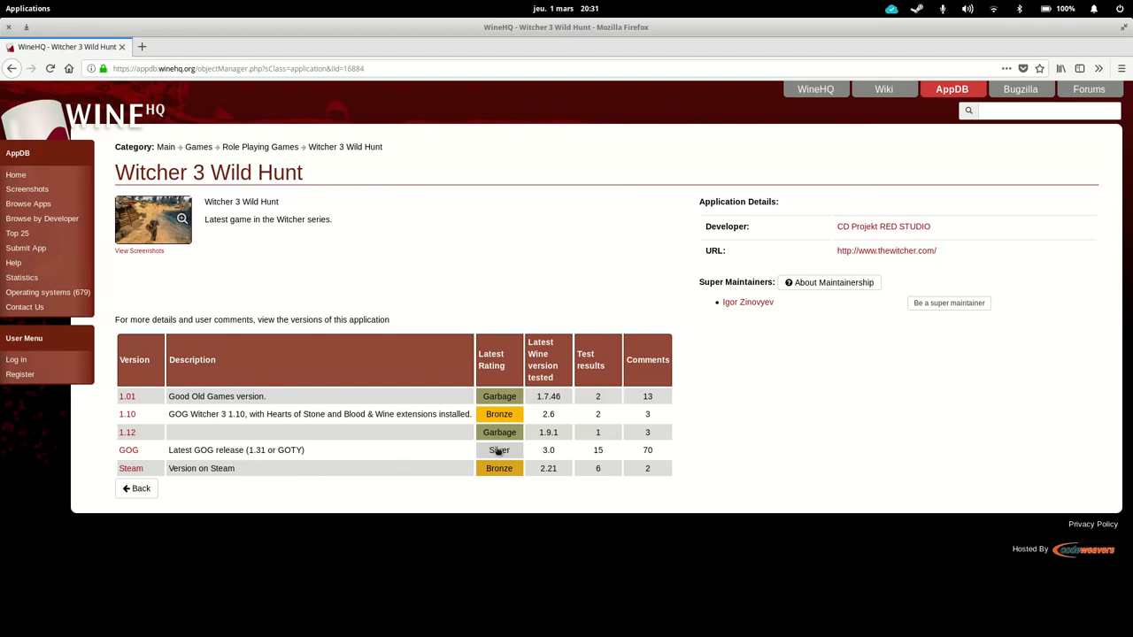
mouse_move(309, 460)
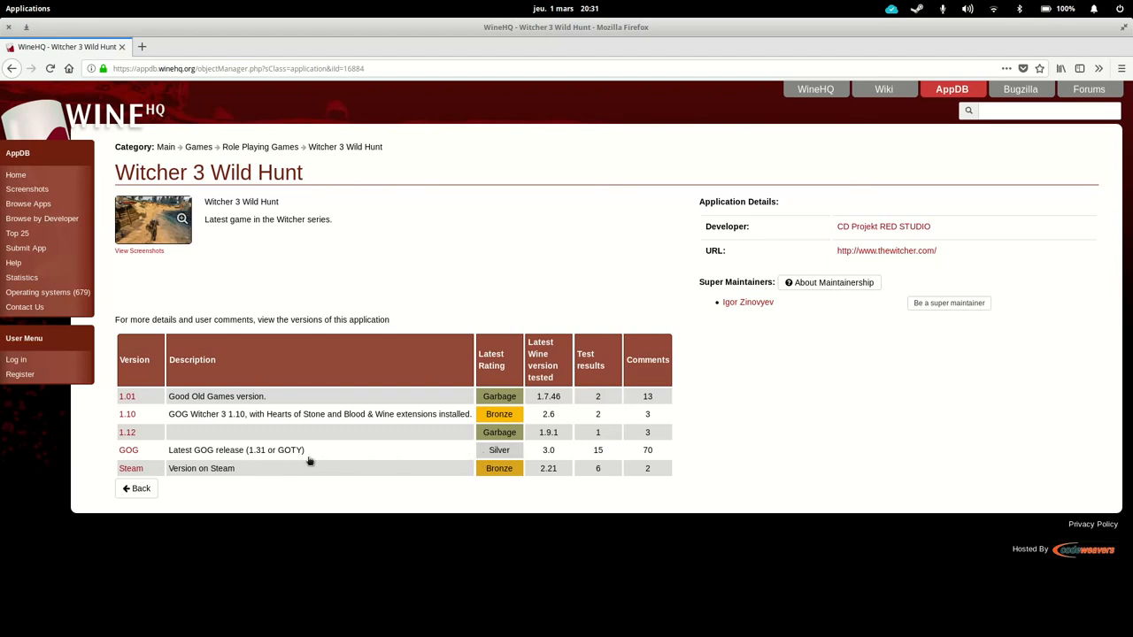
mouse_move(578, 480)
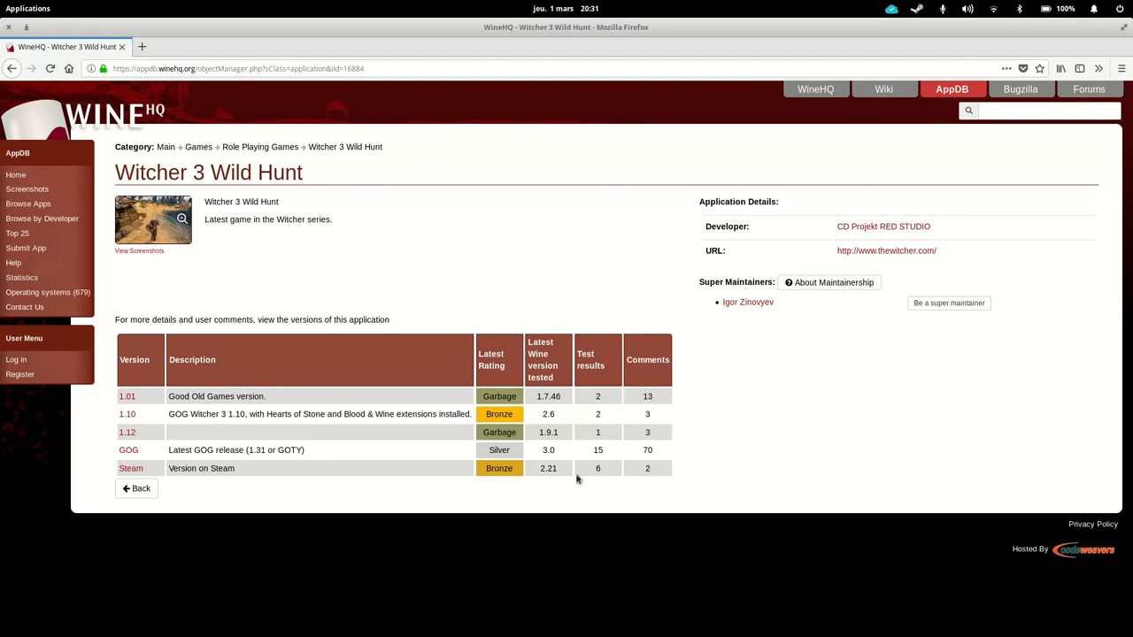
mouse_move(540, 487)
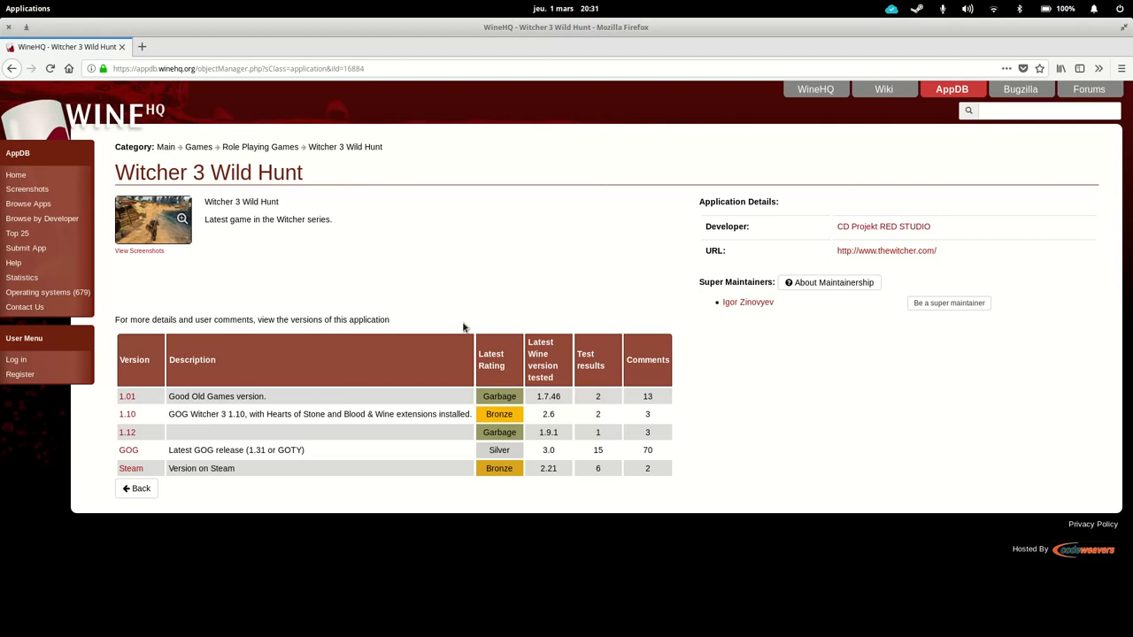
mouse_move(516, 411)
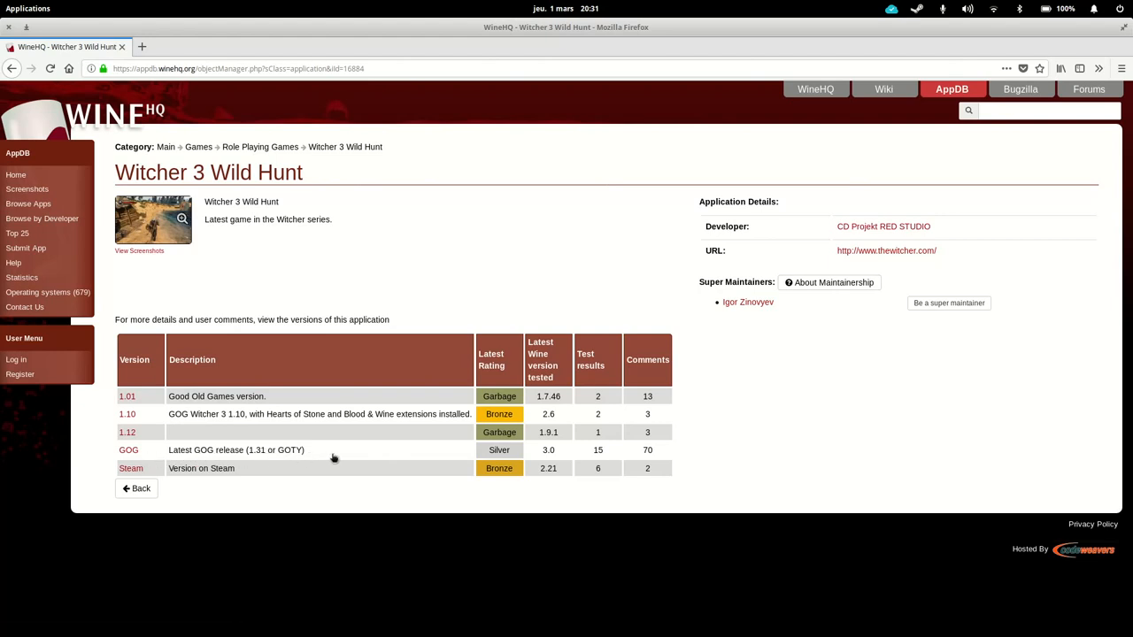
mouse_move(494, 451)
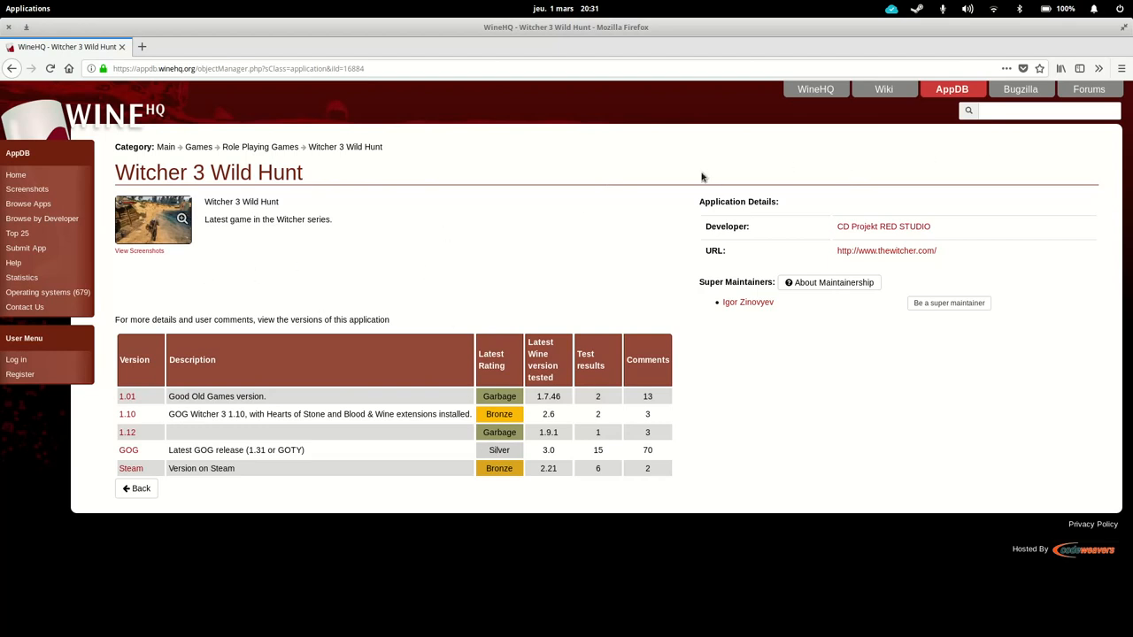
mouse_move(370, 278)
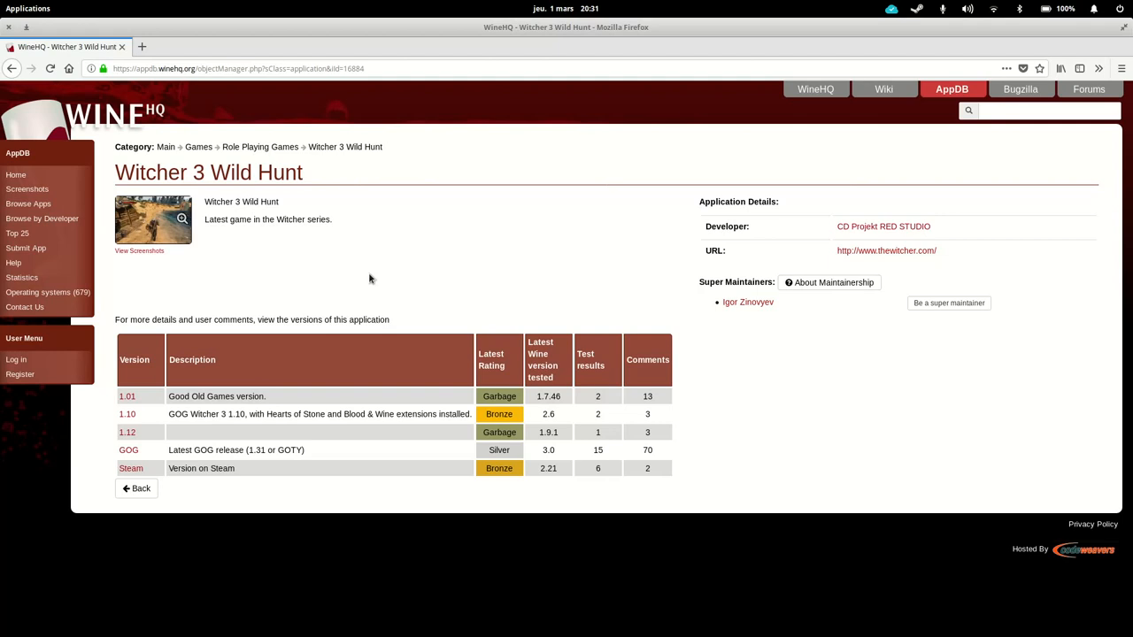
mouse_move(482, 177)
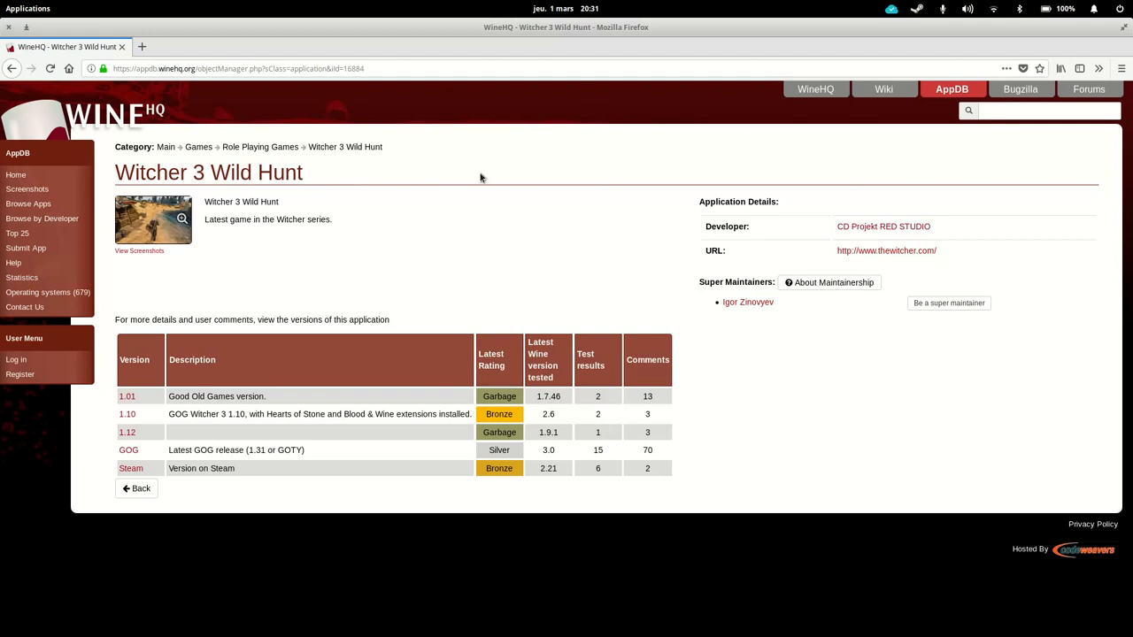
mouse_move(195, 170)
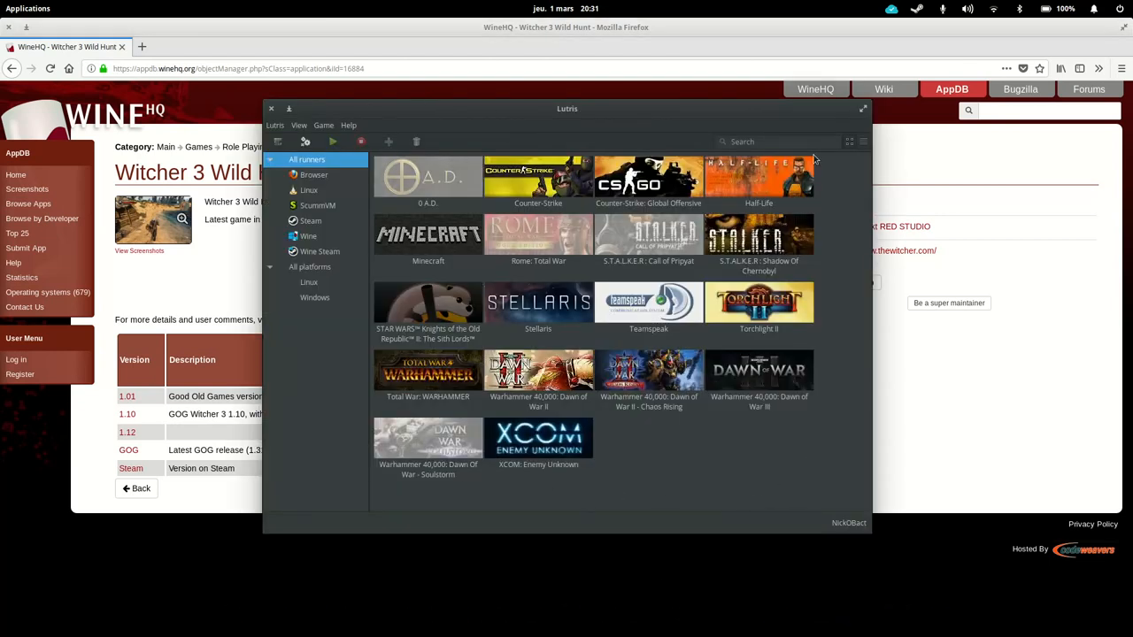
mouse_move(375, 278)
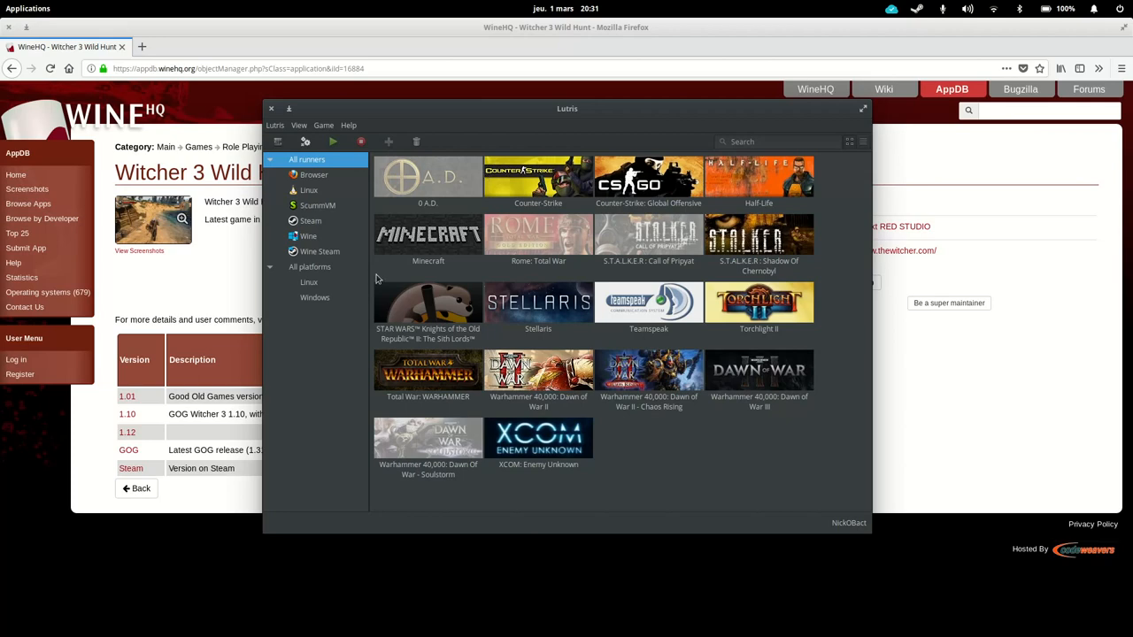
mouse_move(783, 460)
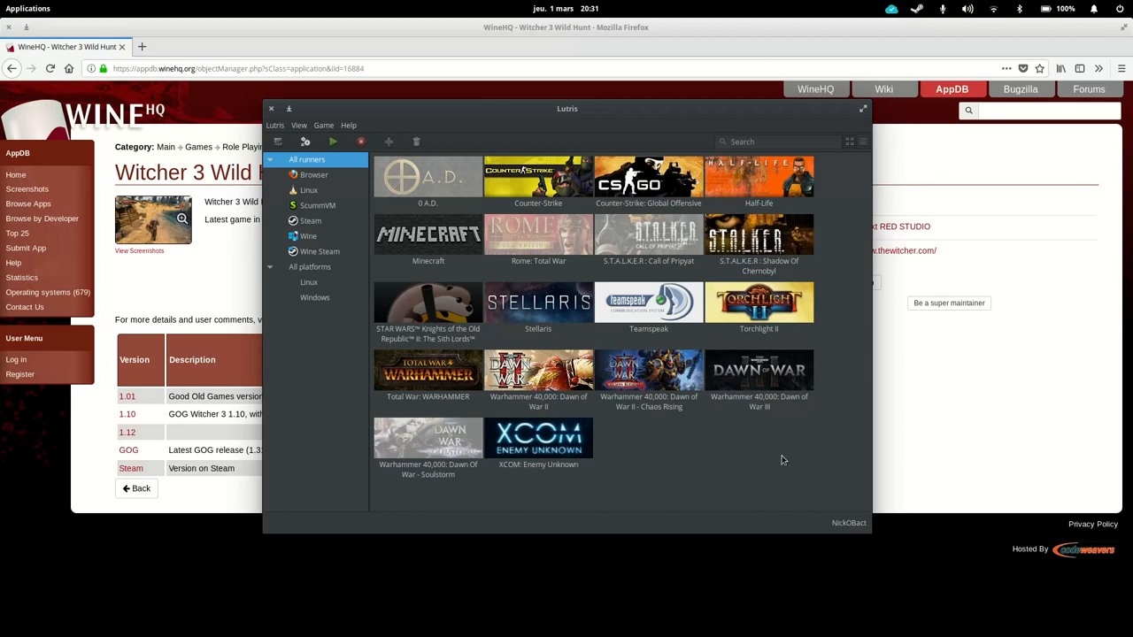
mouse_move(742, 411)
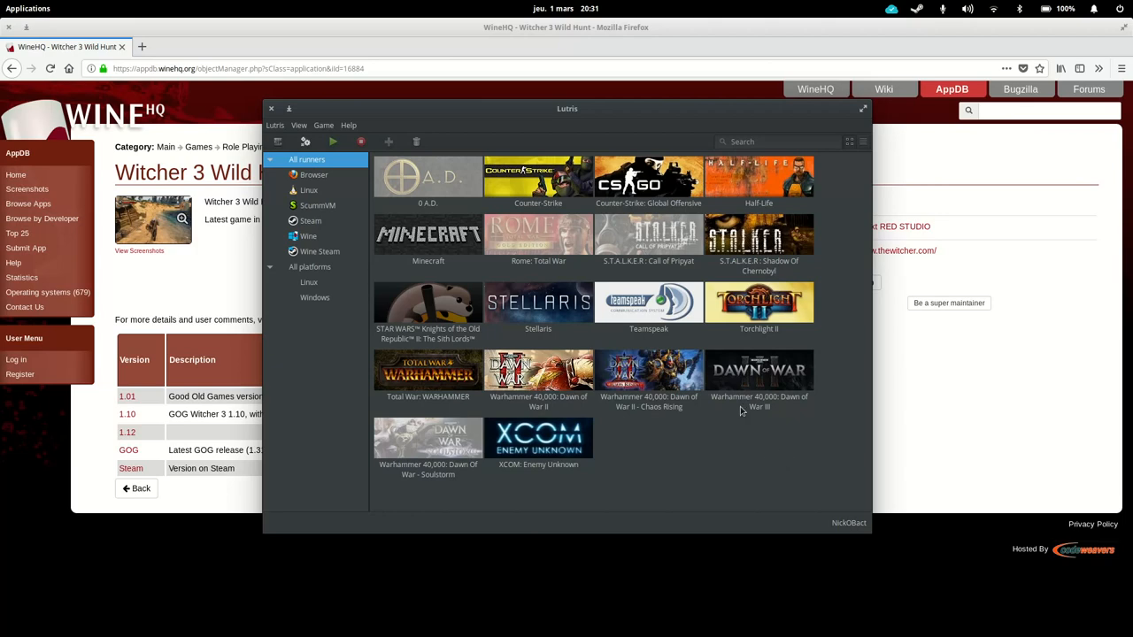